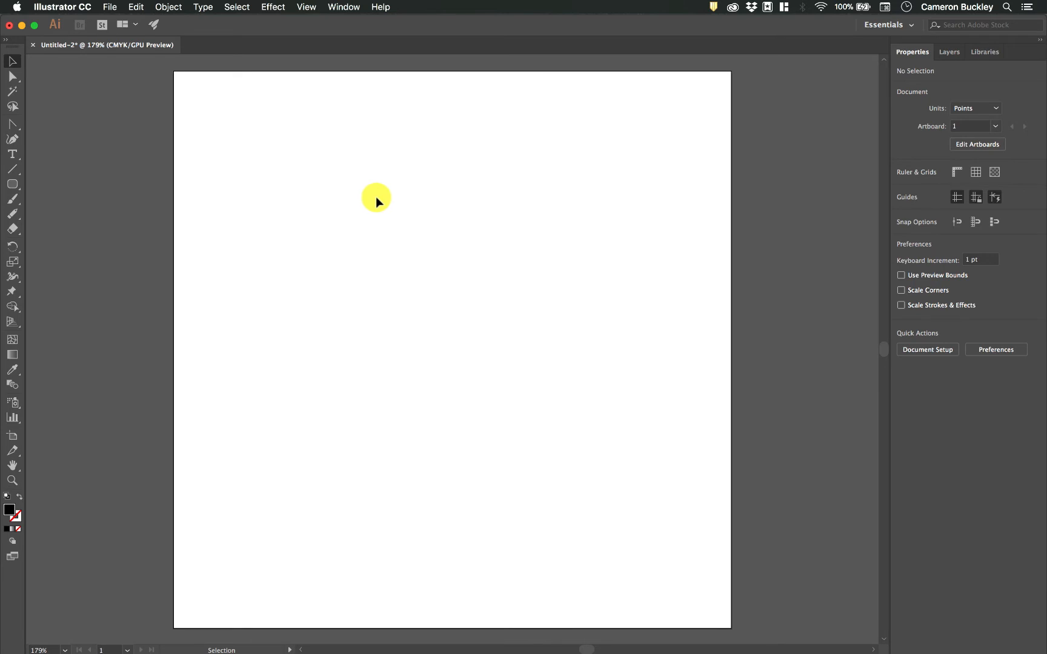
mouse_move(12, 154)
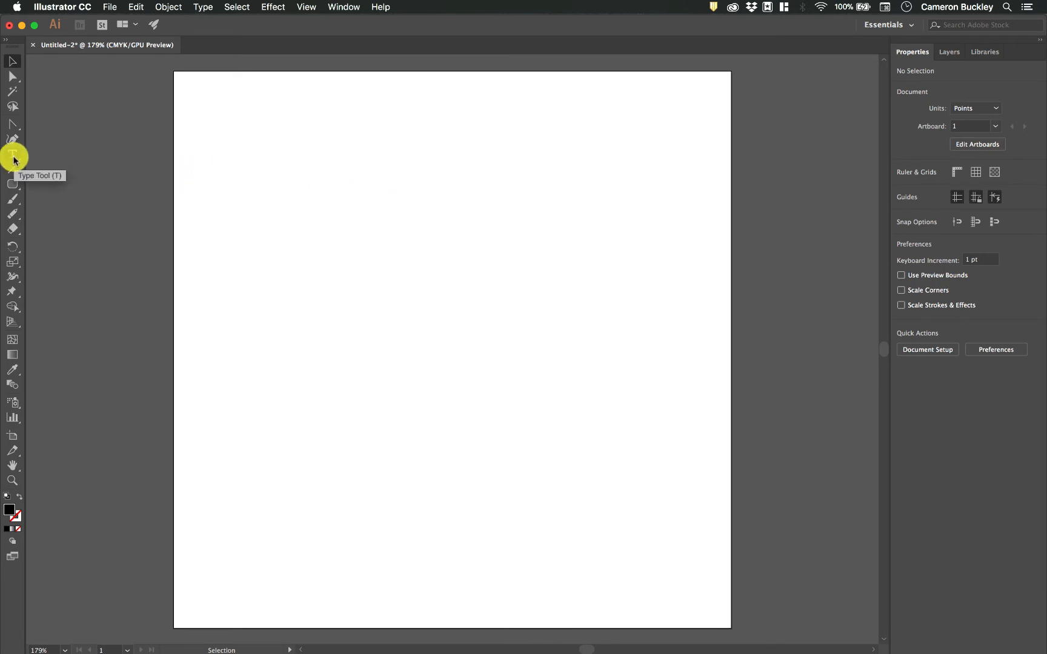
Add a point-type line reading 'Lorem ipsum' and drag it into position
left_click(13, 155)
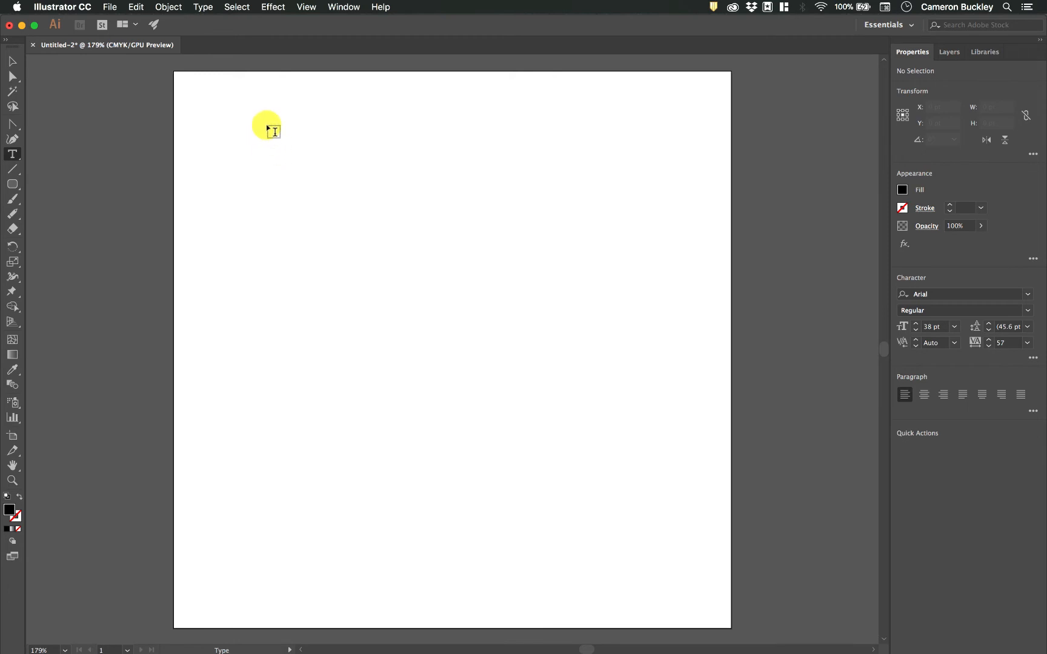
type("Lorem ipsum")
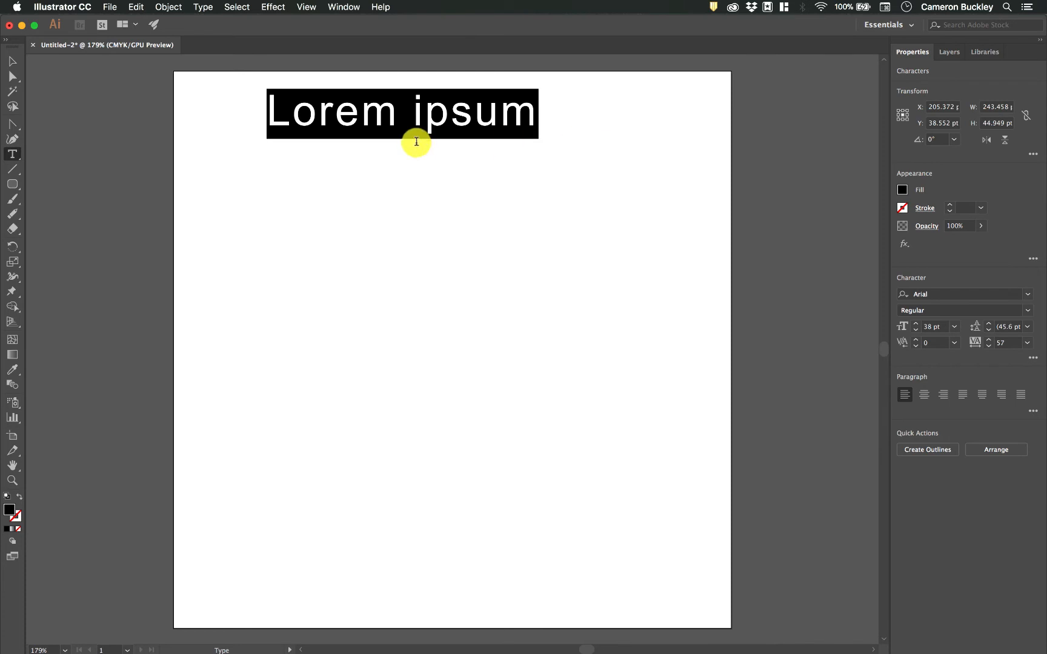
mouse_move(335, 113)
type("Type")
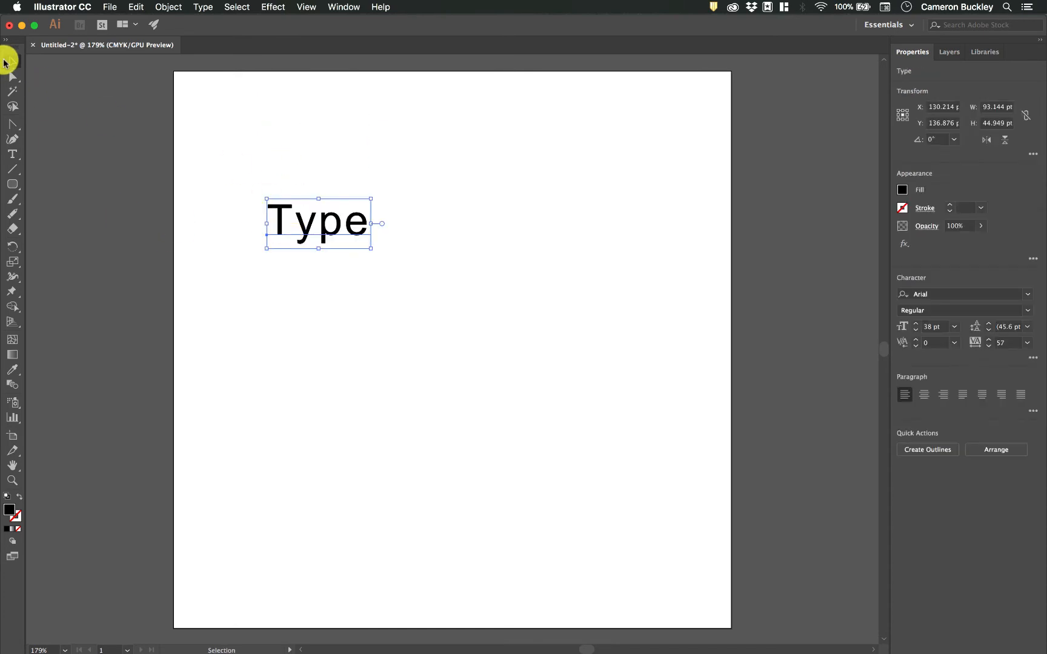
left_click_drag(318, 223, 389, 183)
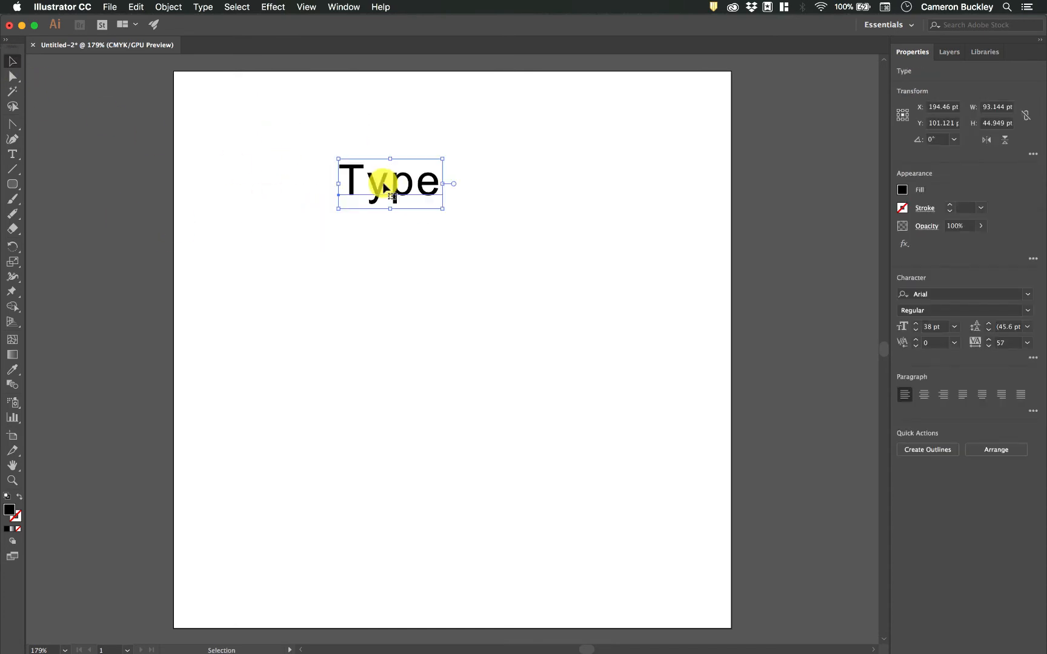
left_click_drag(391, 184, 297, 125)
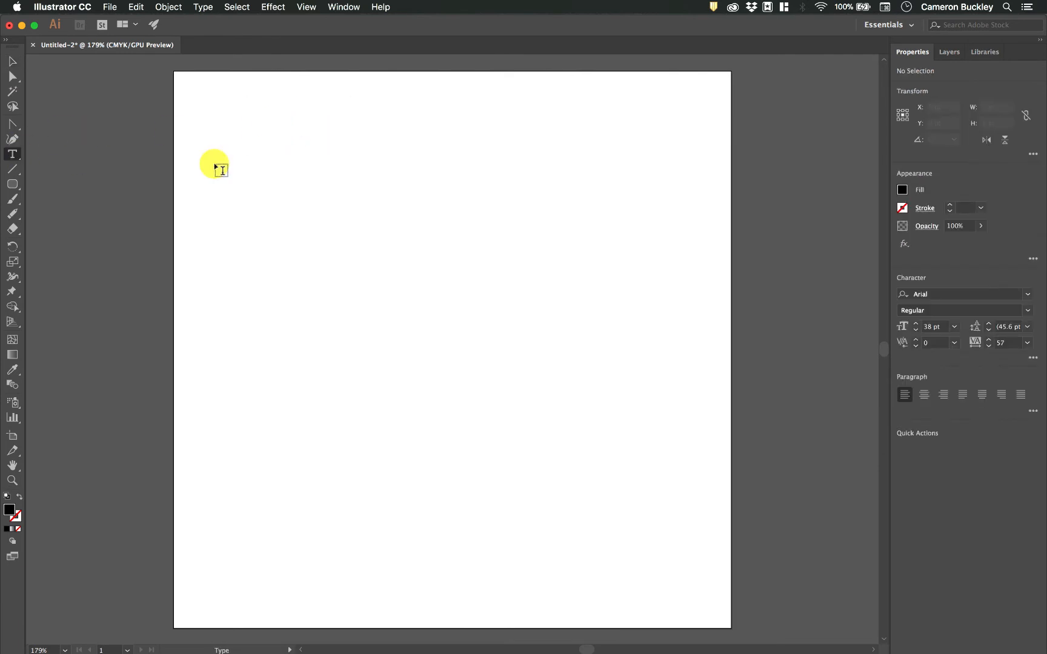
Draw an area text box containing 'Bounding box of text'
left_click_drag(220, 167, 337, 204)
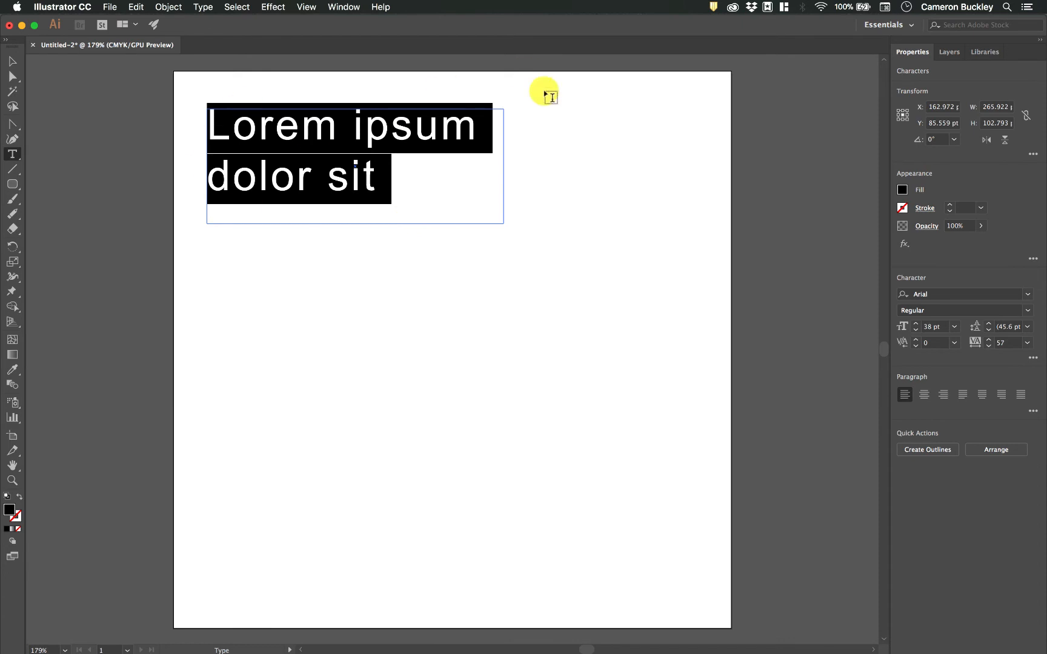
mouse_move(404, 195)
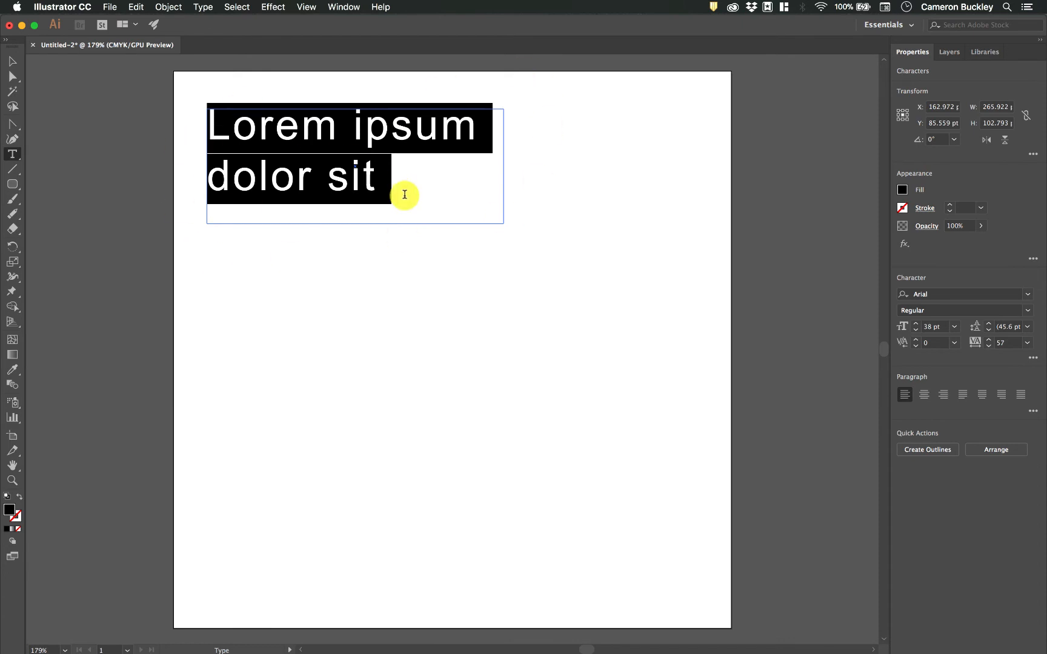
type("Bounding b")
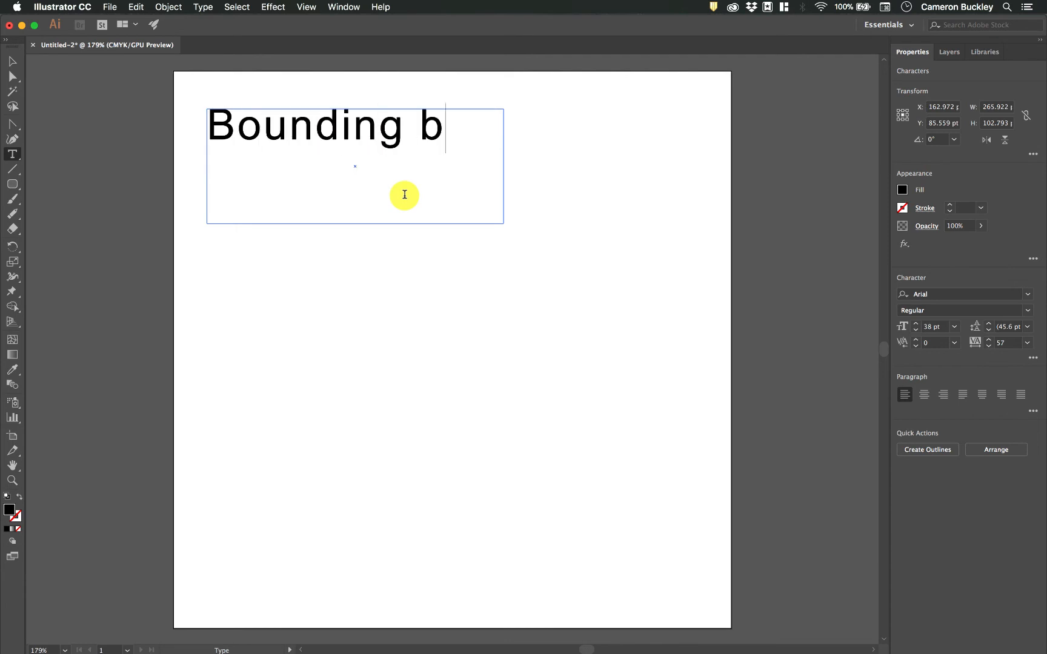
type("ox of text")
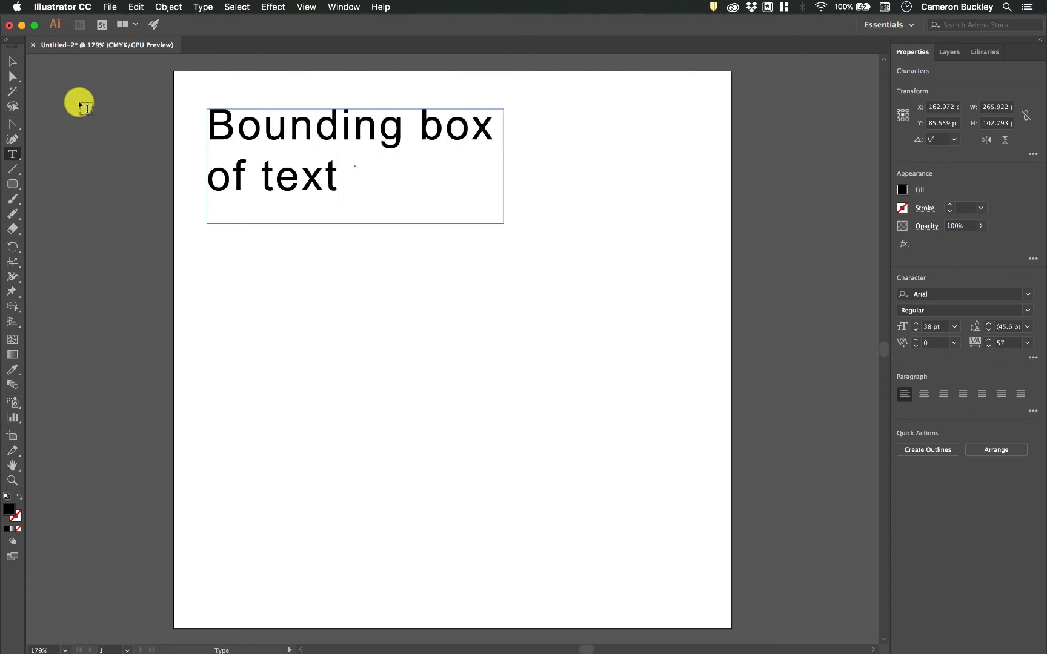
left_click(12, 61)
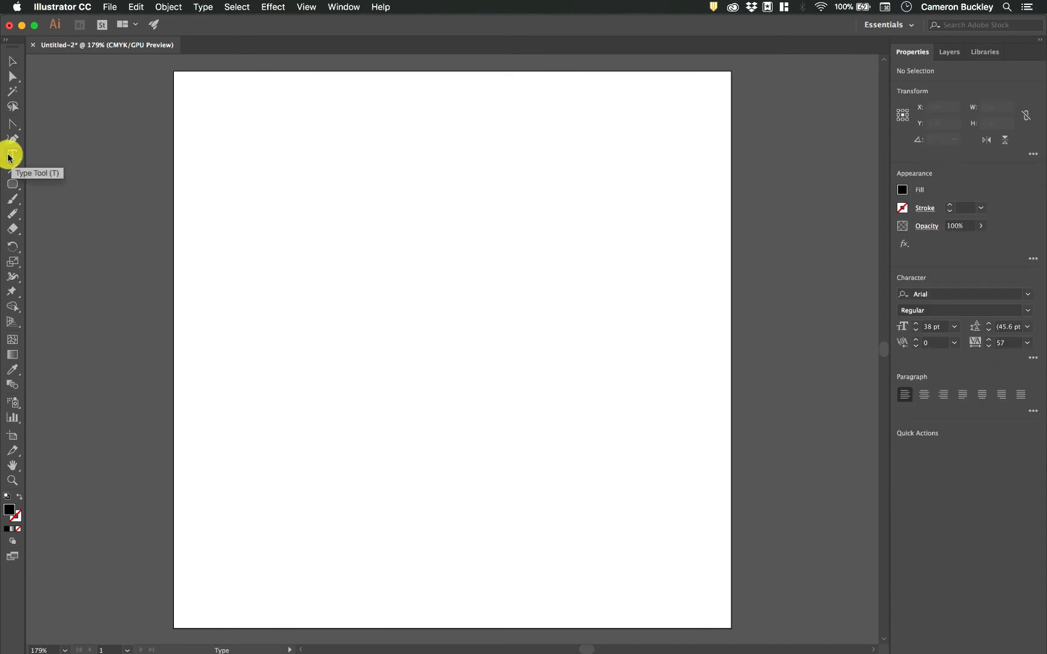
Type 'This is a paragraph right here' into the text box
left_click(12, 155)
type("T")
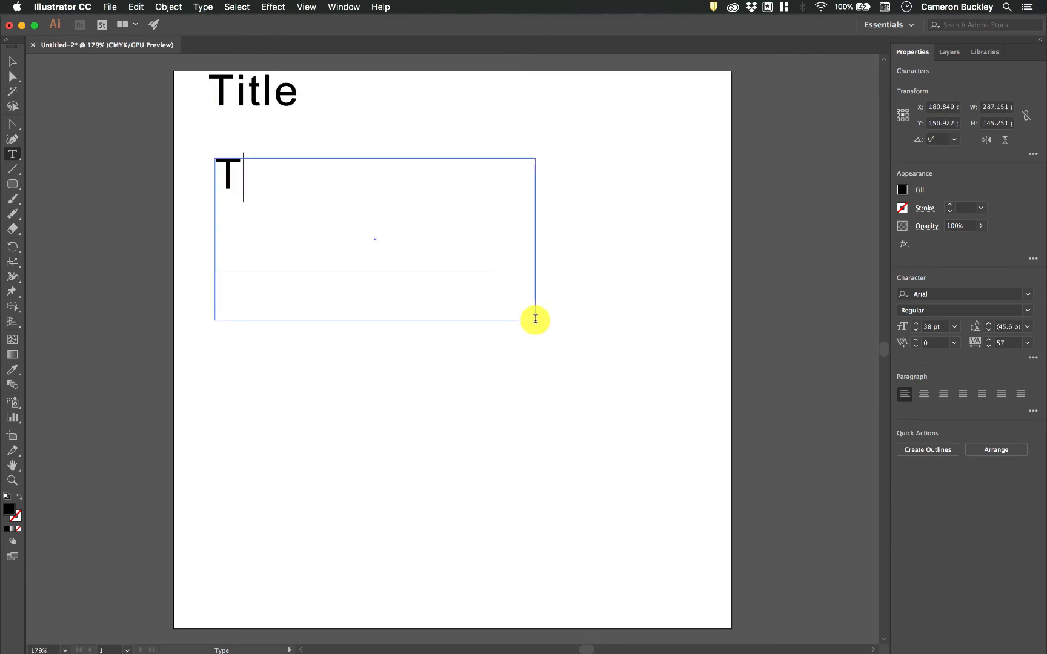
type("his is a paragraph")
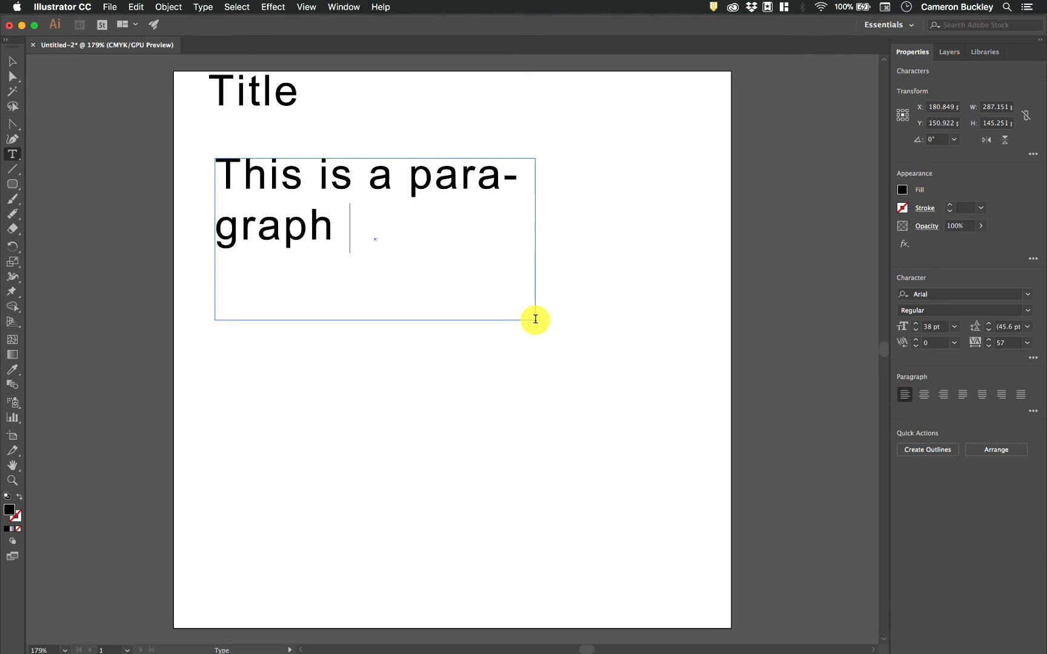
type("right here")
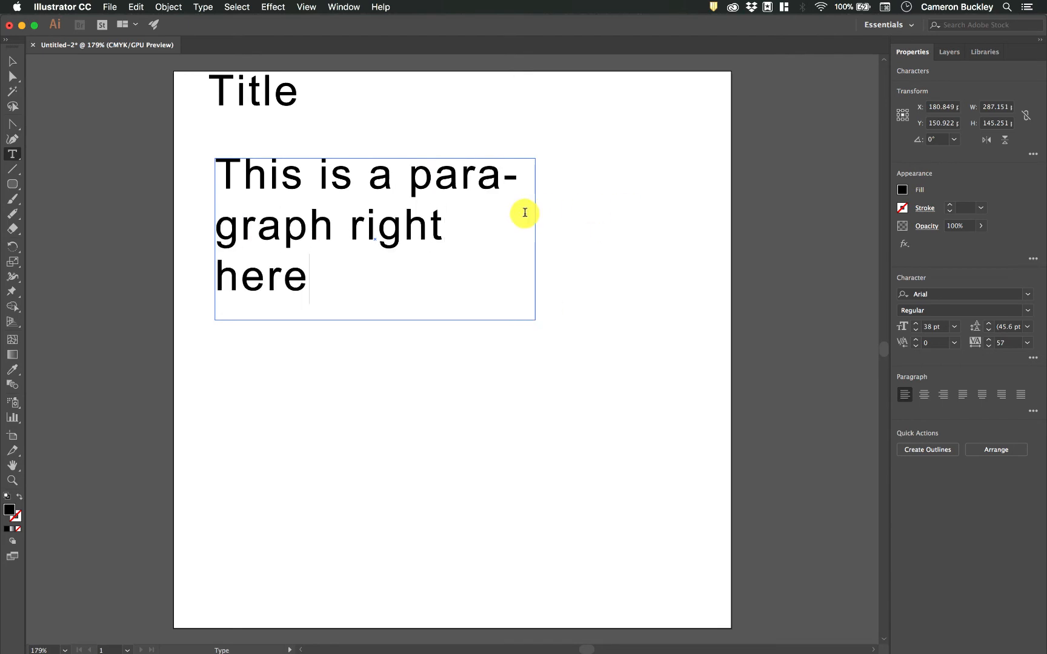
mouse_move(115, 140)
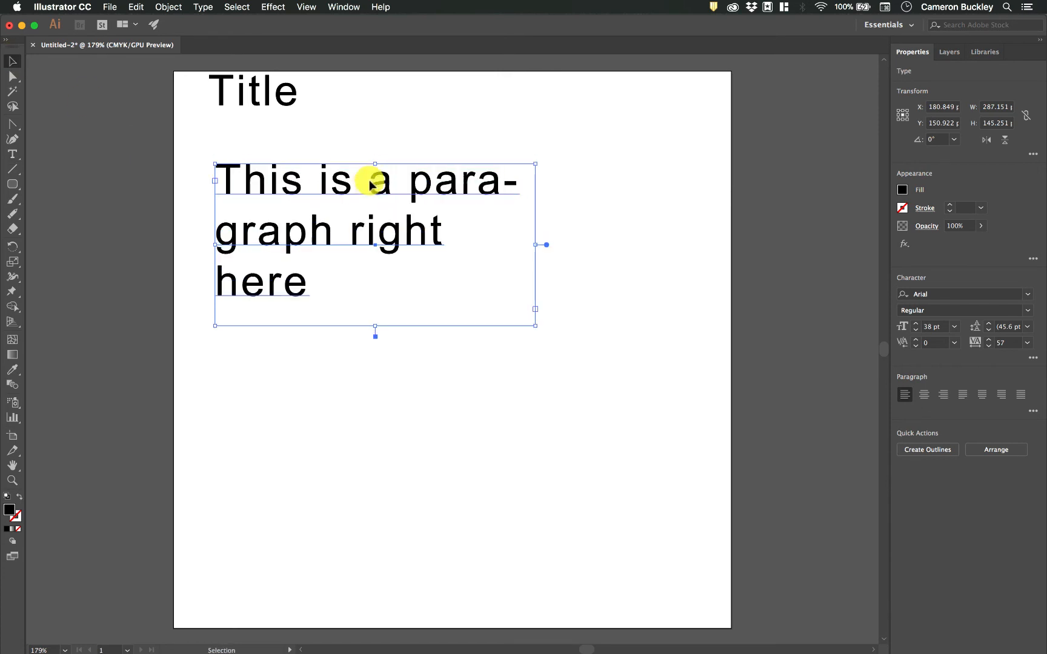
Select the Title, try scaling it, then drag it left-aligned above the paragraph frame
left_click(248, 107)
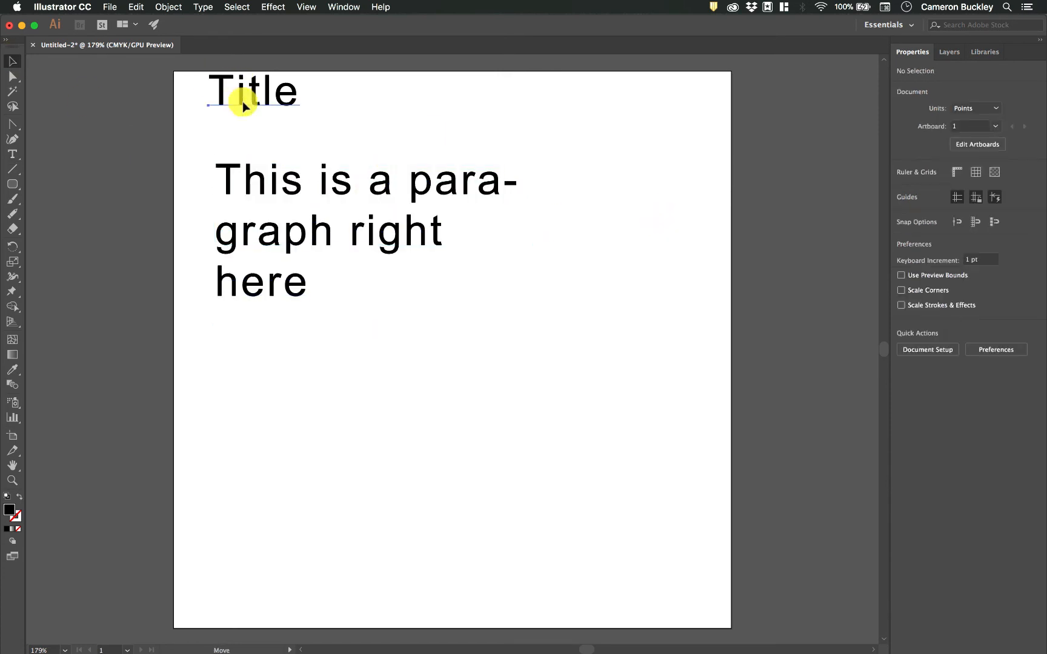
left_click(251, 107)
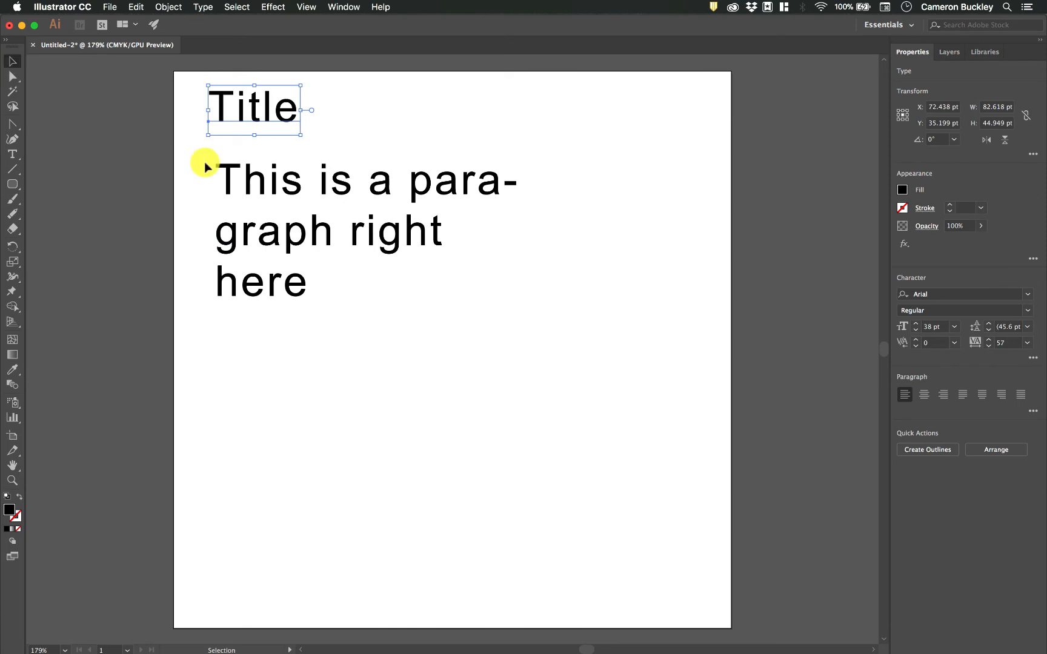
mouse_move(299, 136)
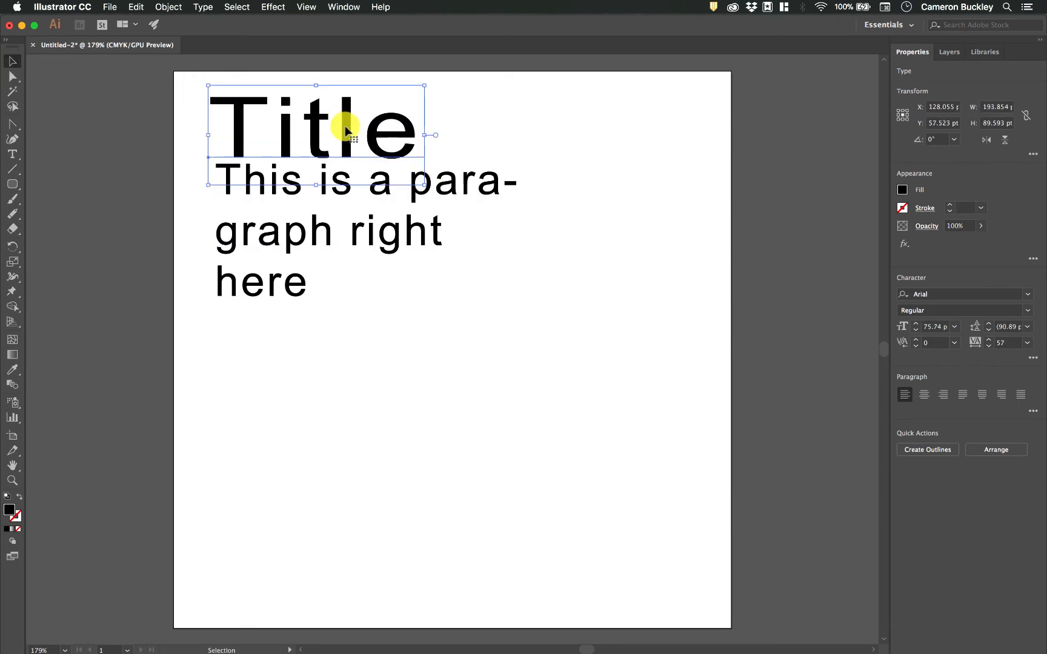
left_click_drag(434, 136, 304, 123)
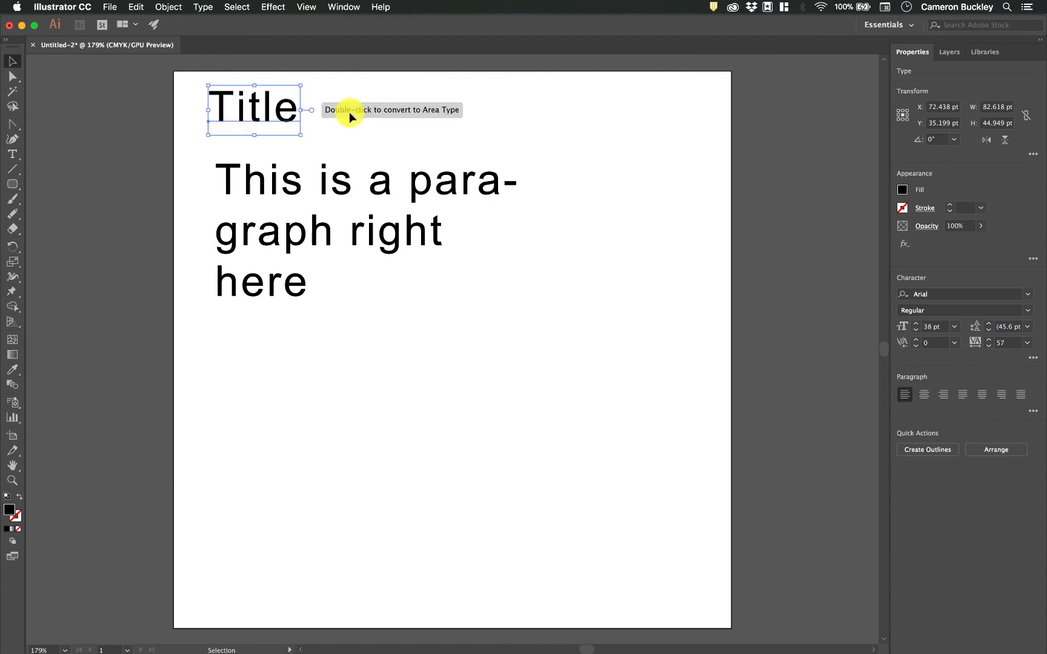
mouse_move(323, 130)
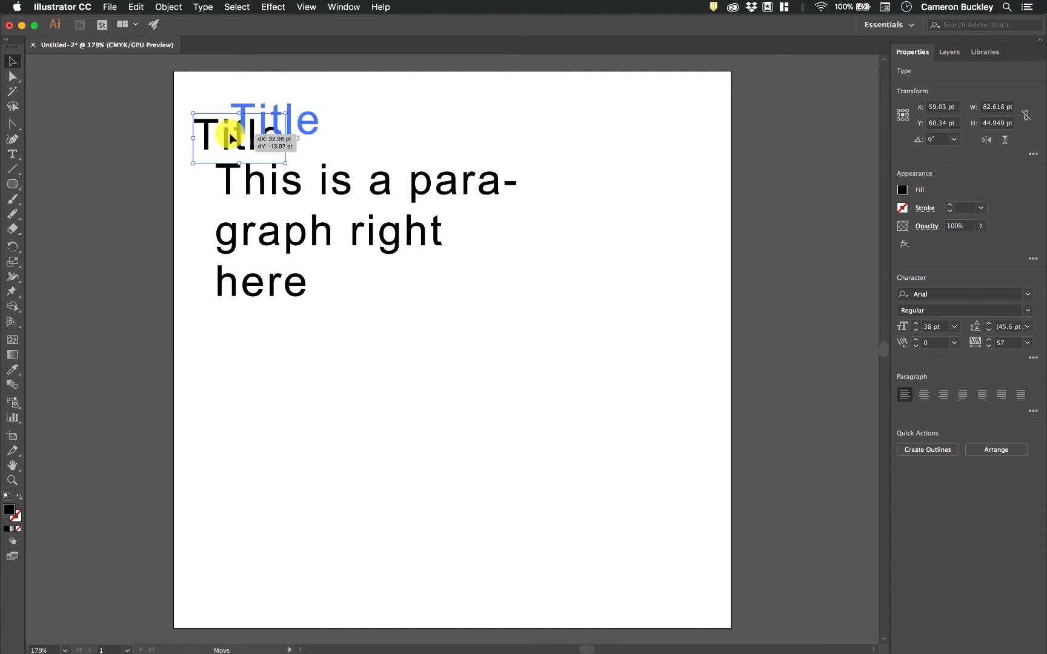
left_click_drag(234, 133, 243, 123)
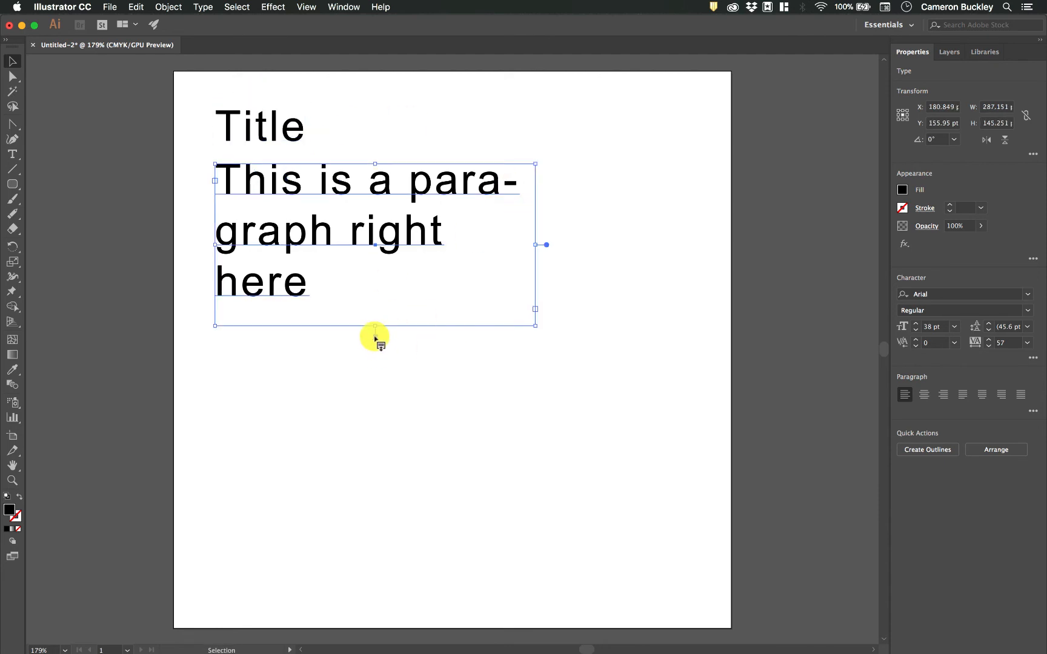
Delete the paragraph text frame, leaving just the Title line
left_click(307, 280)
type(" on too lon")
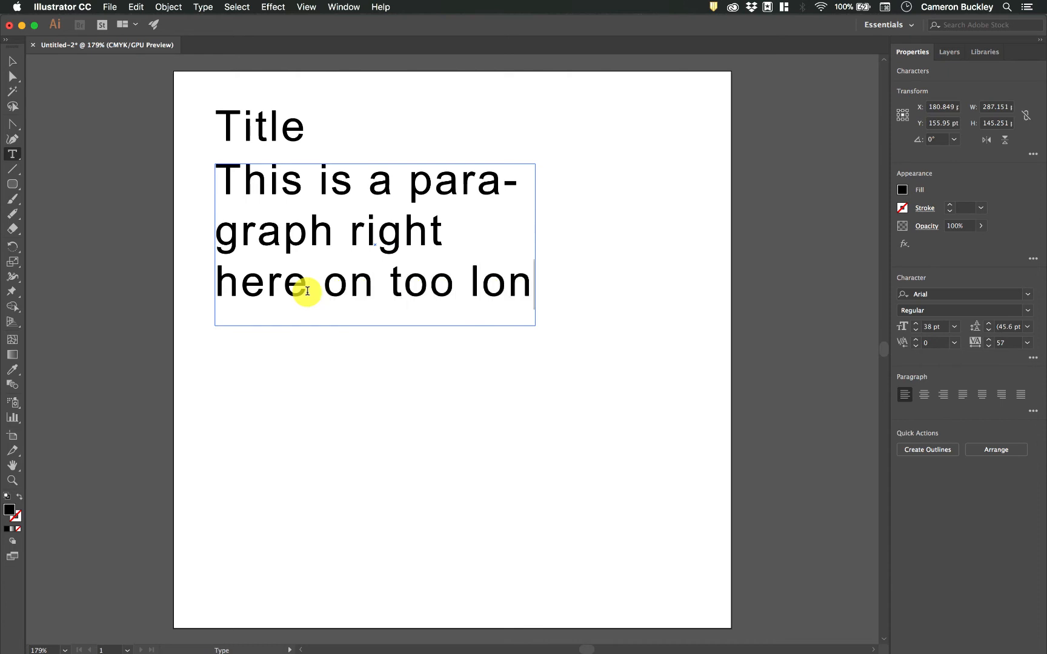
key("backspace")
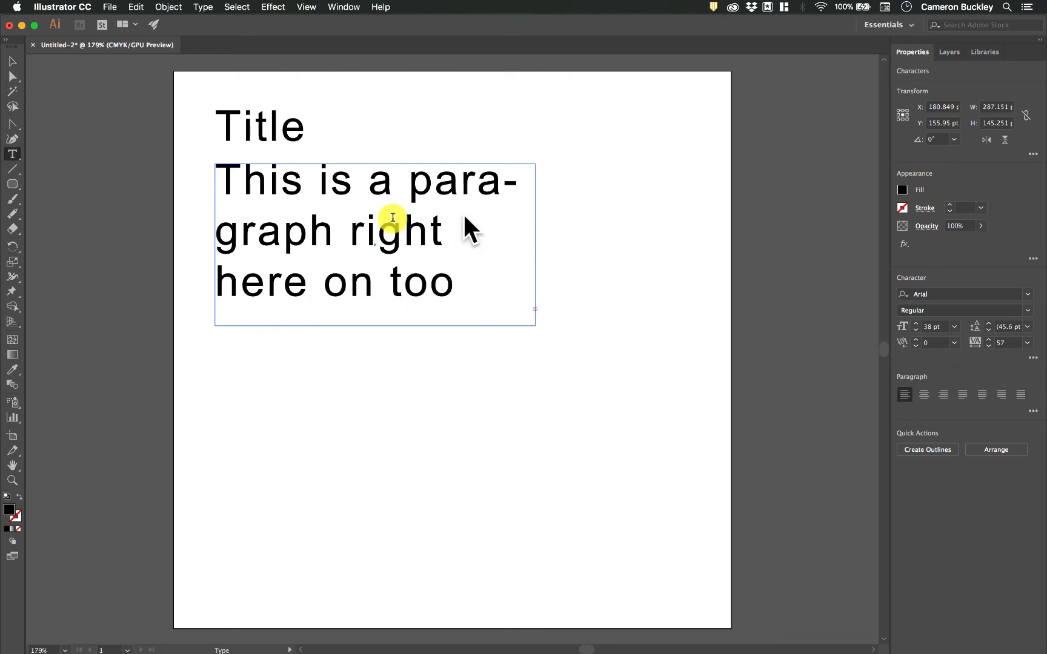
left_click(12, 61)
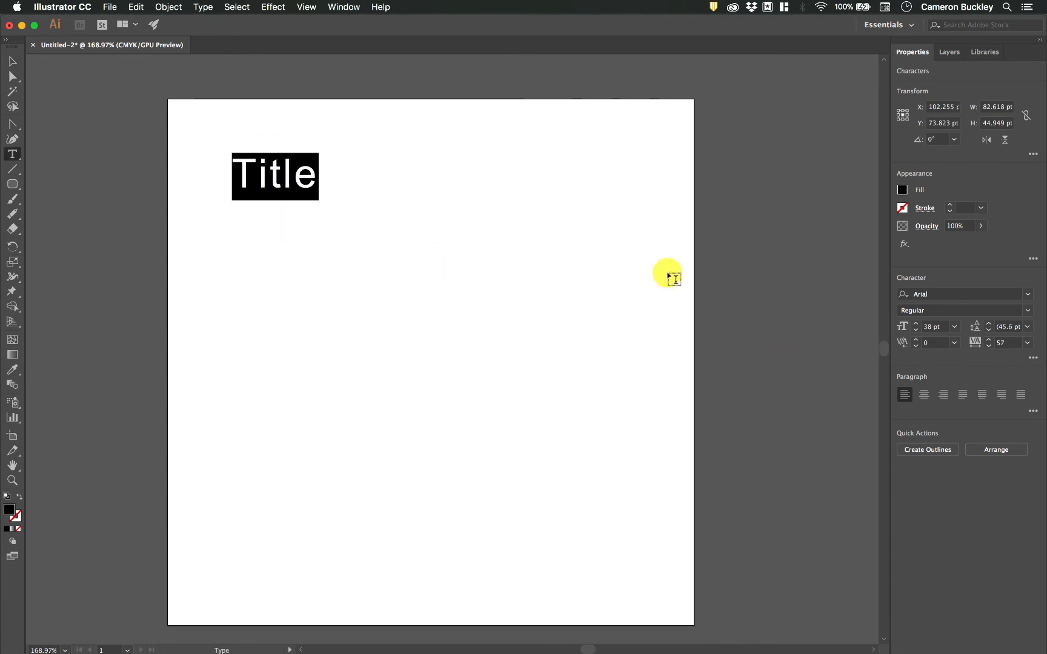
mouse_move(905, 185)
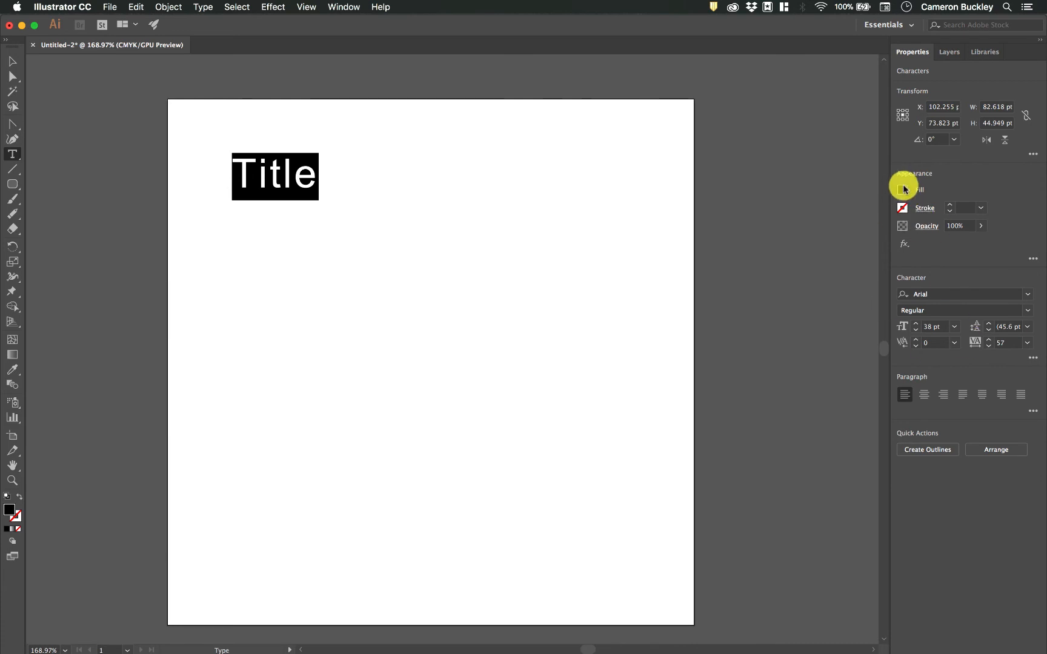
Lower the Title's font size in the Character section of Properties
left_click(902, 189)
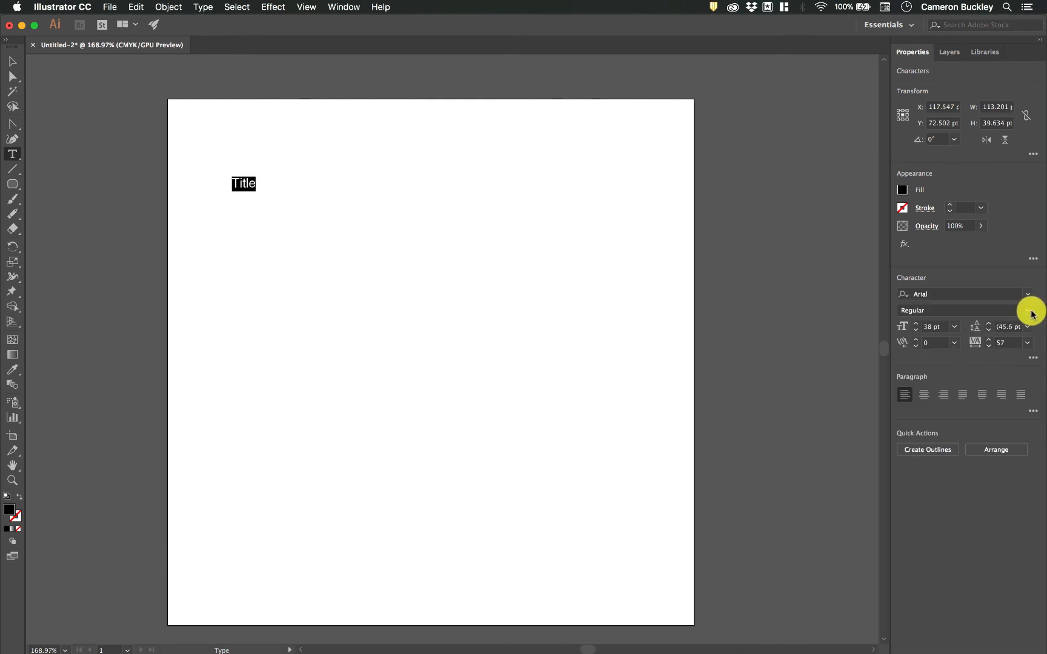
Try the Title in Phosphate Inline, then Phosphate Solid
left_click(931, 326)
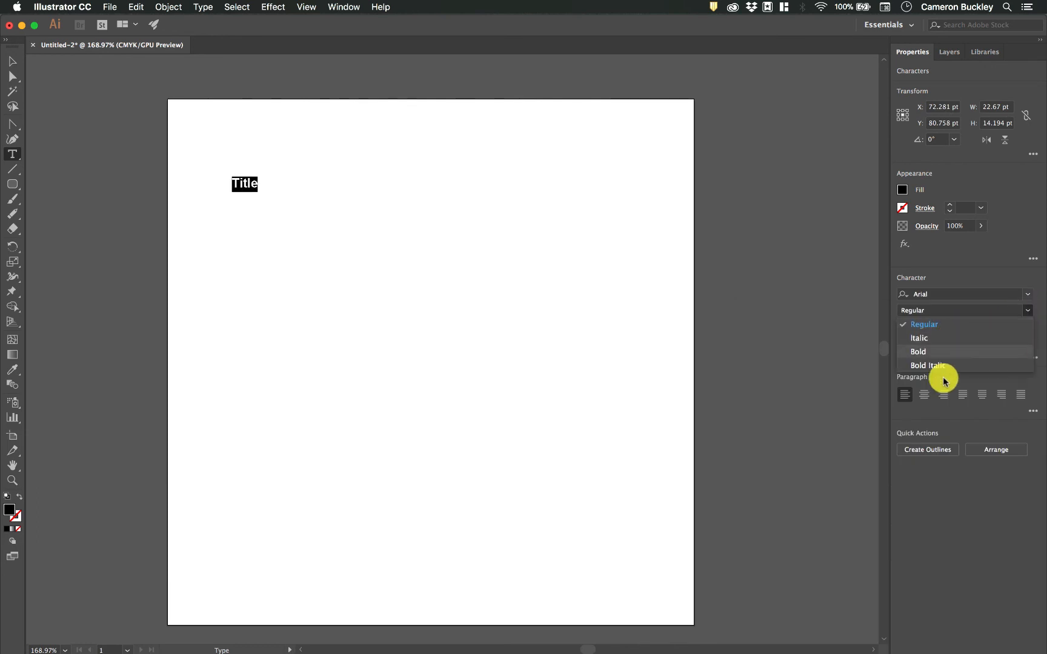
mouse_move(987, 332)
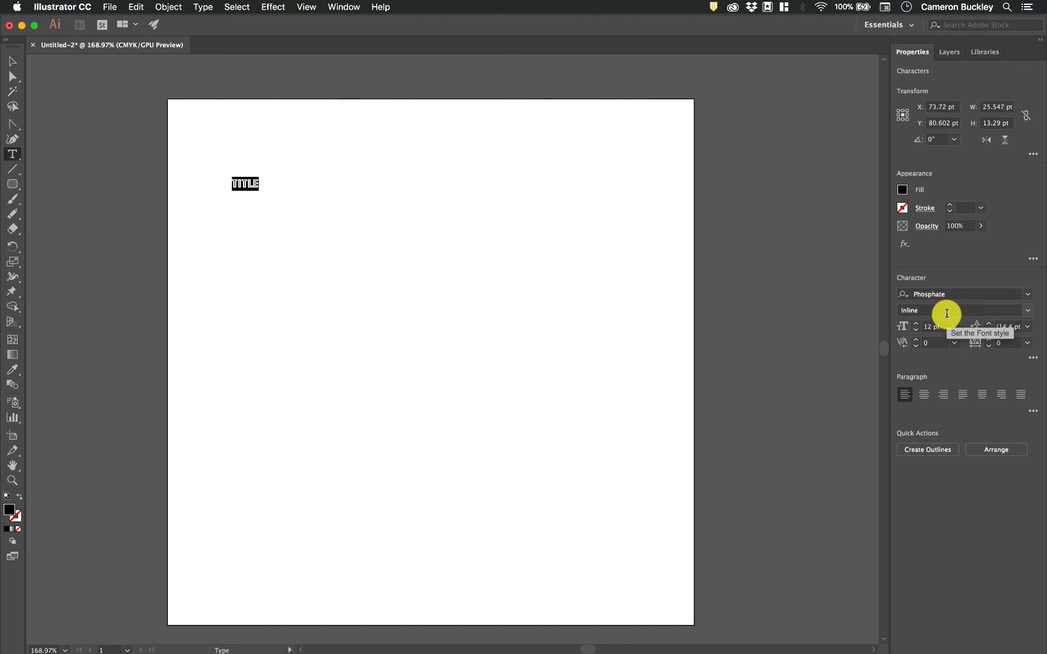
left_click(1027, 311)
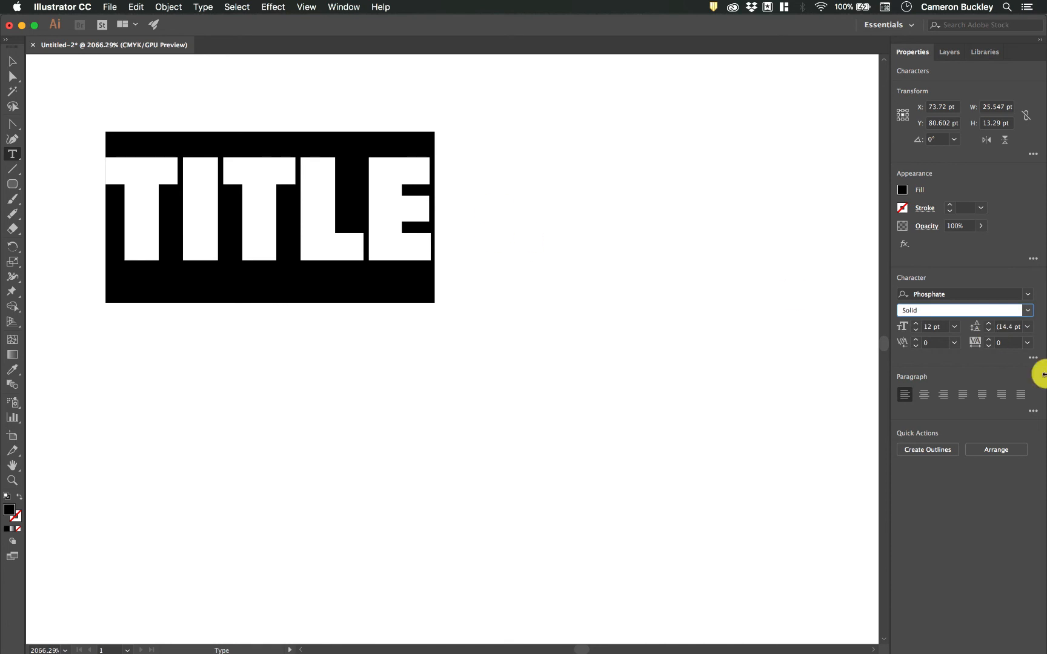
left_click(964, 311)
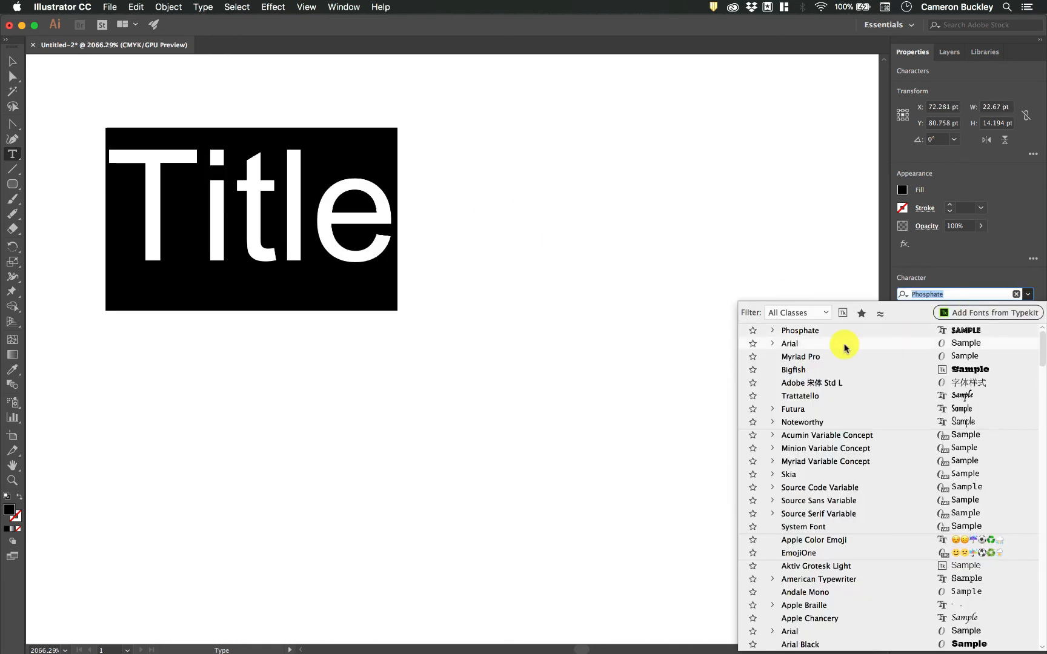
Pick Arial from the Font Family list for the Title
left_click(790, 343)
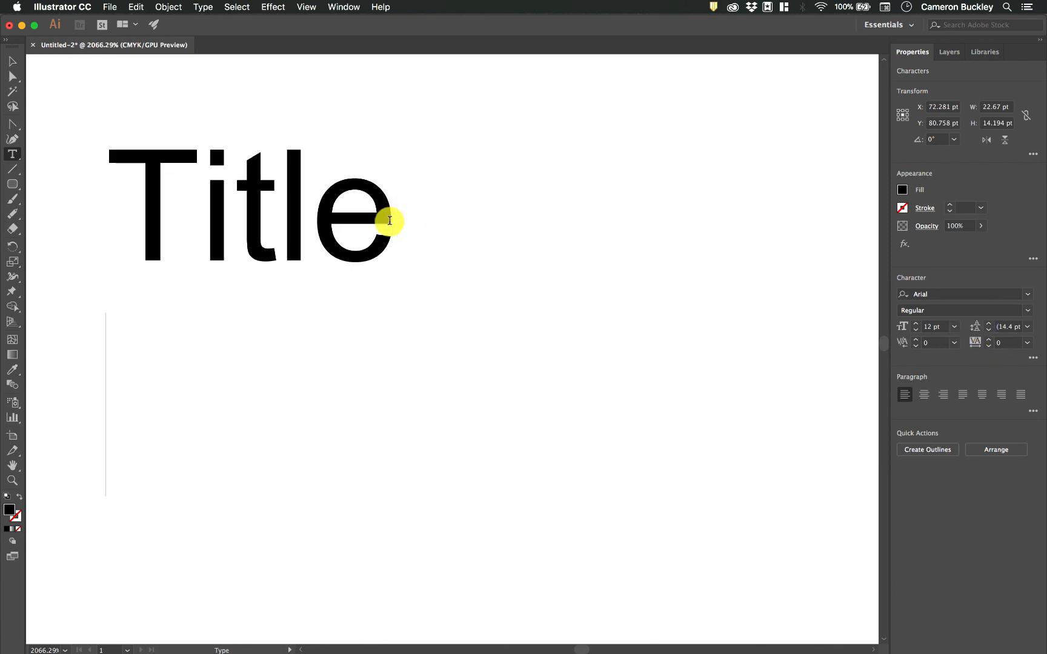
Type 'And start' as a second line beneath the Title
type("And start")
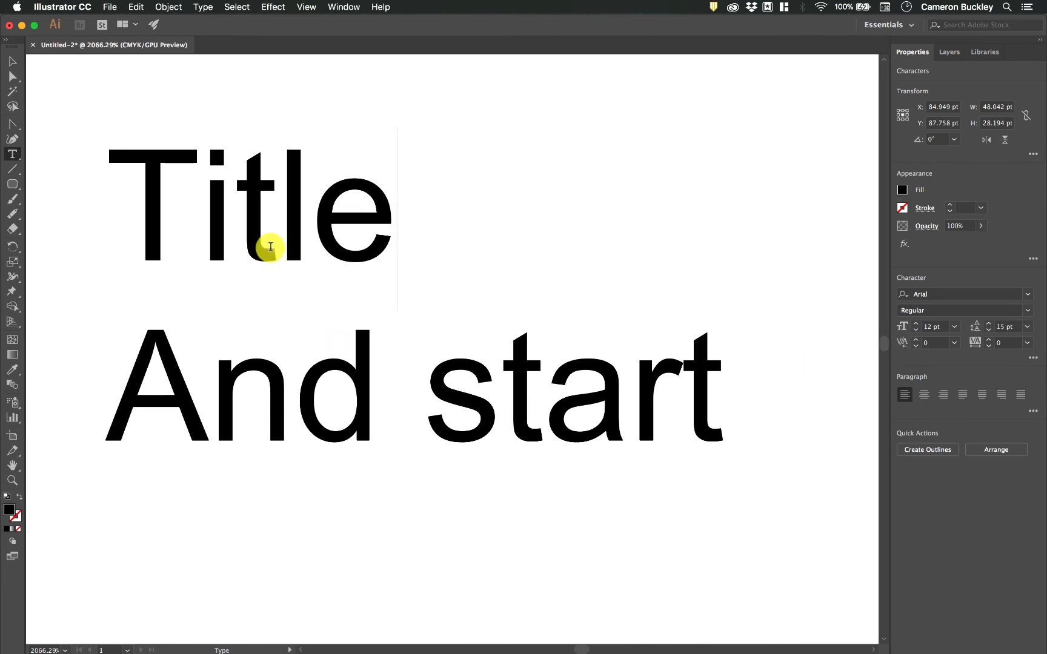
Retype the top line as 'Kerning', kern r and n, and set tracking to 77
type("Kern")
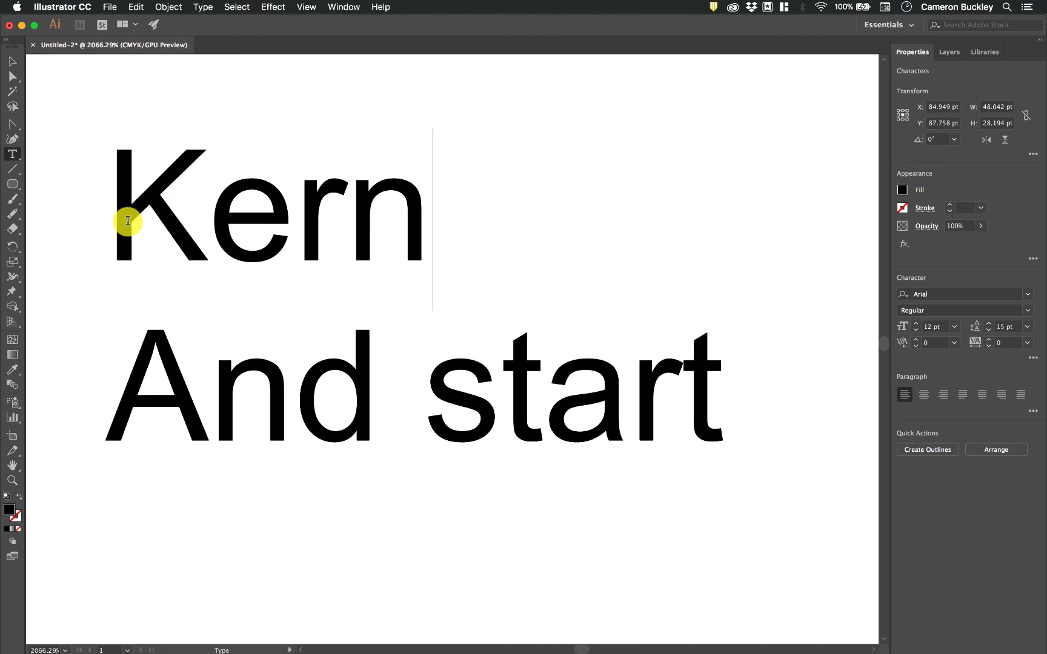
type("ing")
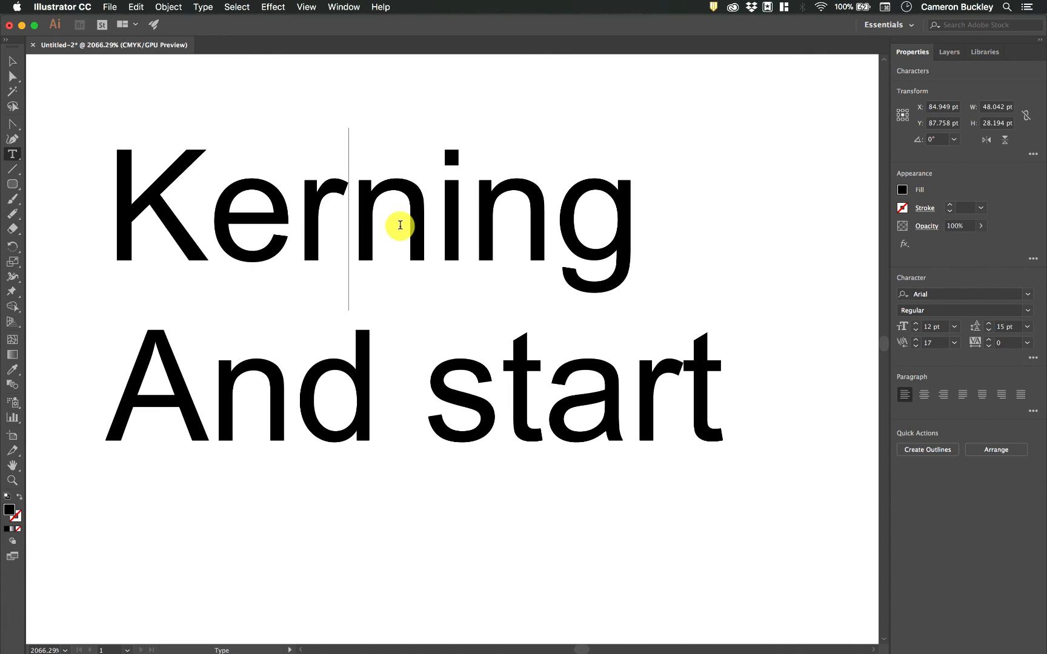
mouse_move(628, 221)
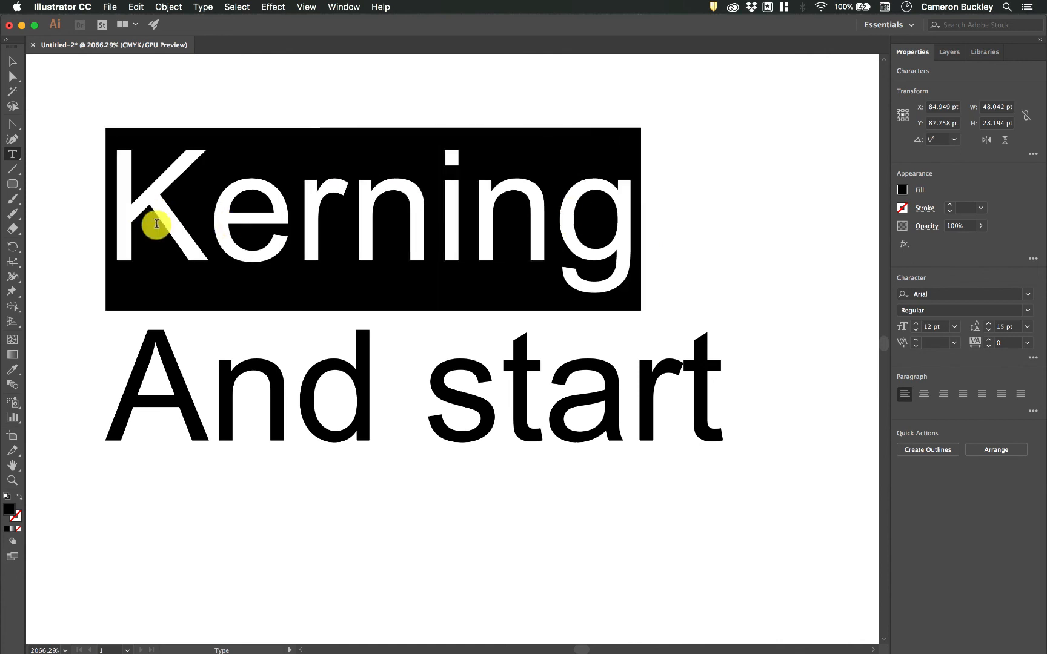
mouse_move(641, 306)
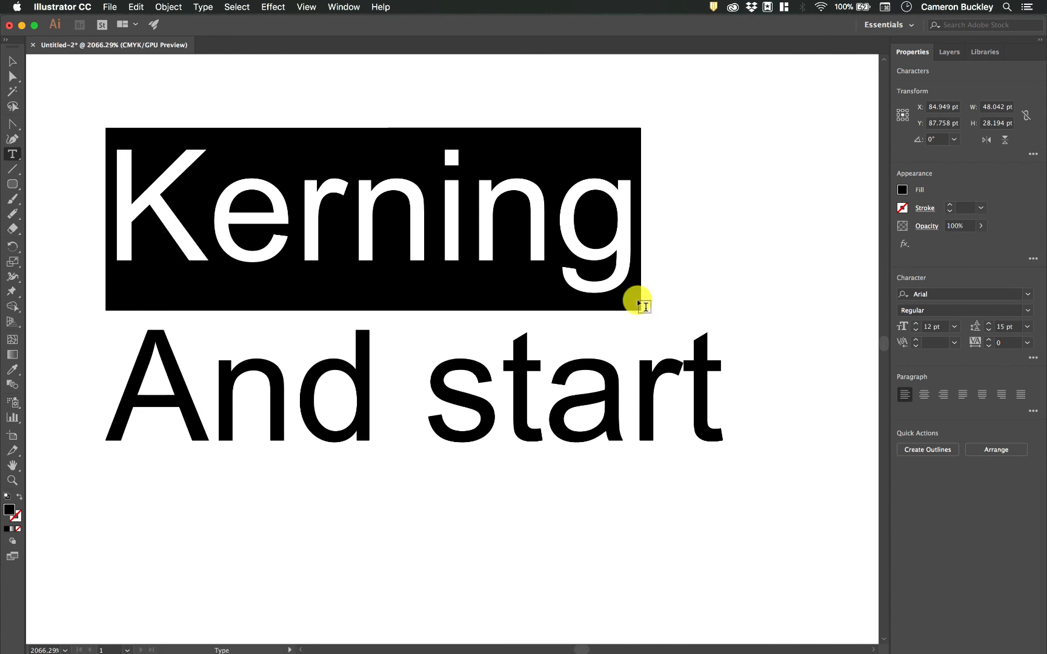
mouse_move(564, 203)
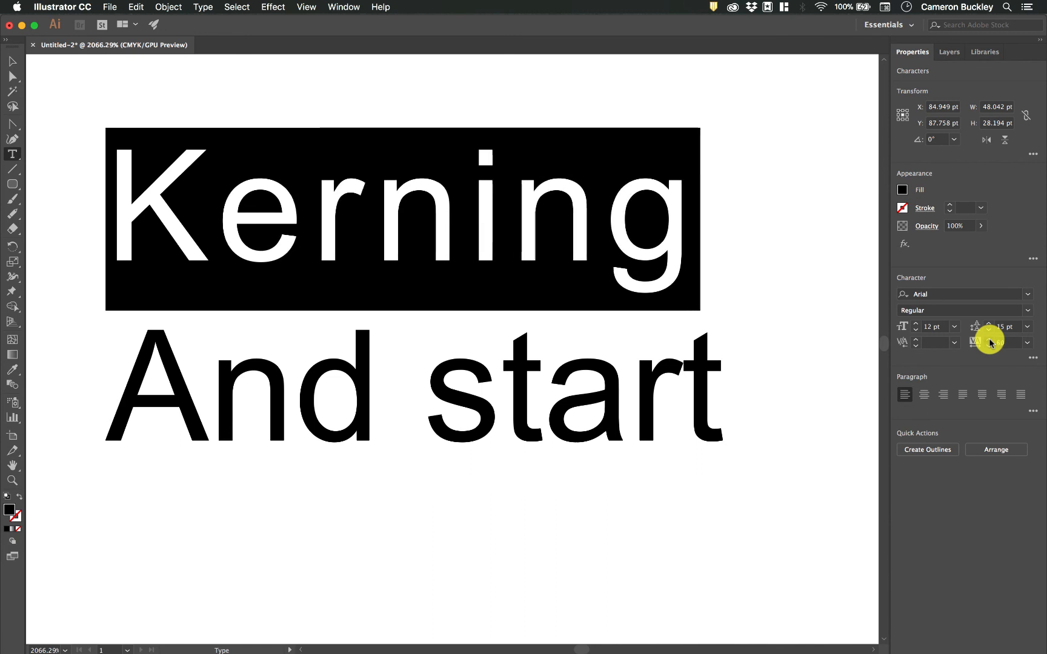
type("77")
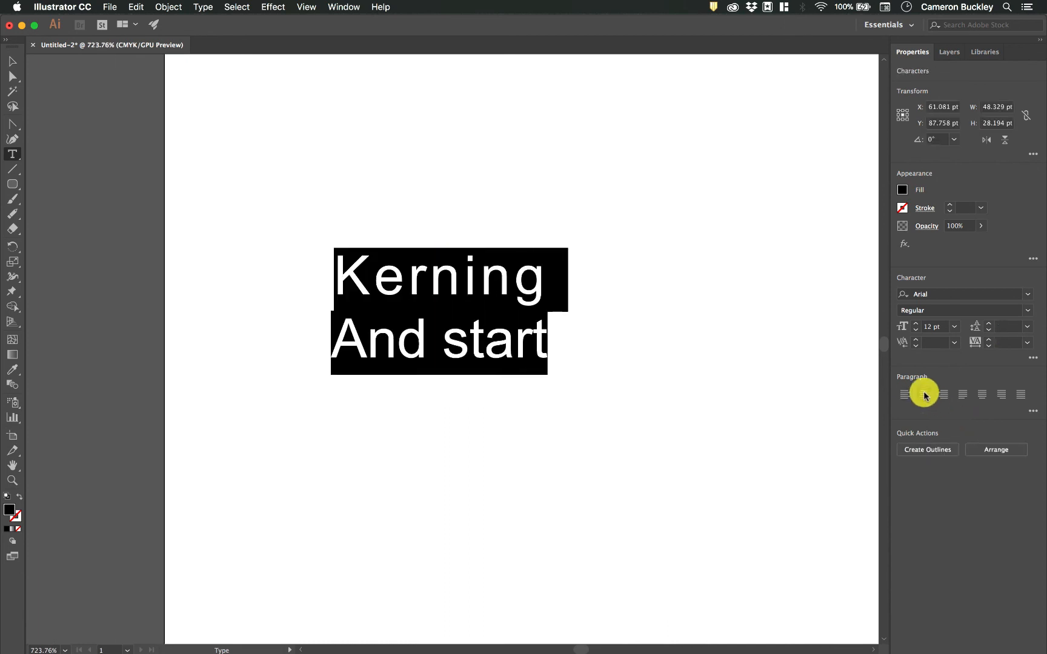
Try the paragraph alignment buttons on both lines, ending with Align Center
left_click(944, 394)
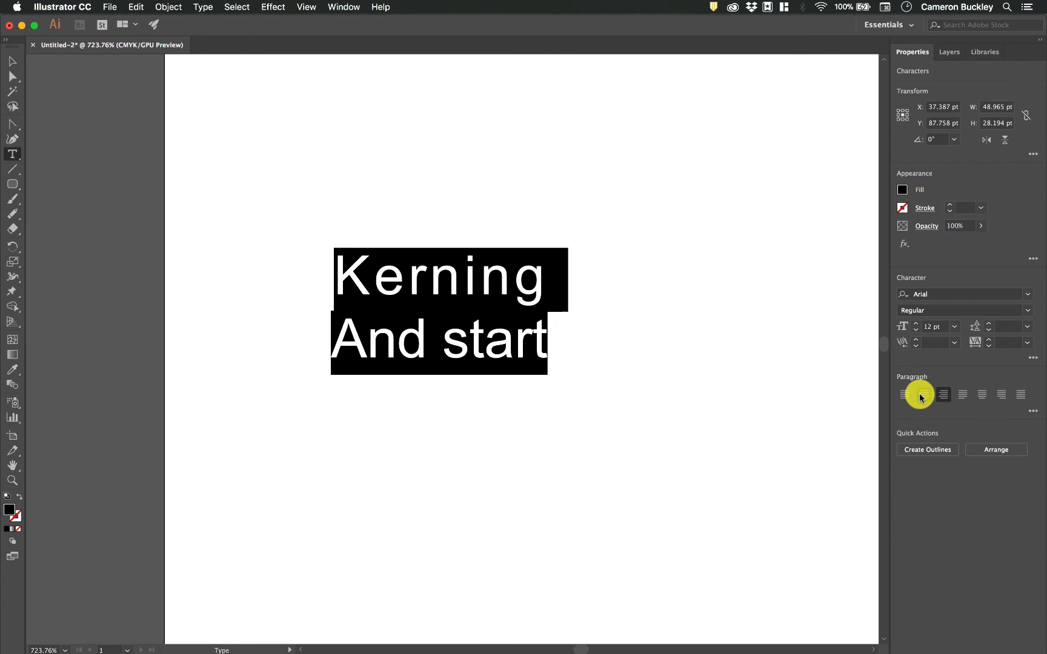
left_click(981, 394)
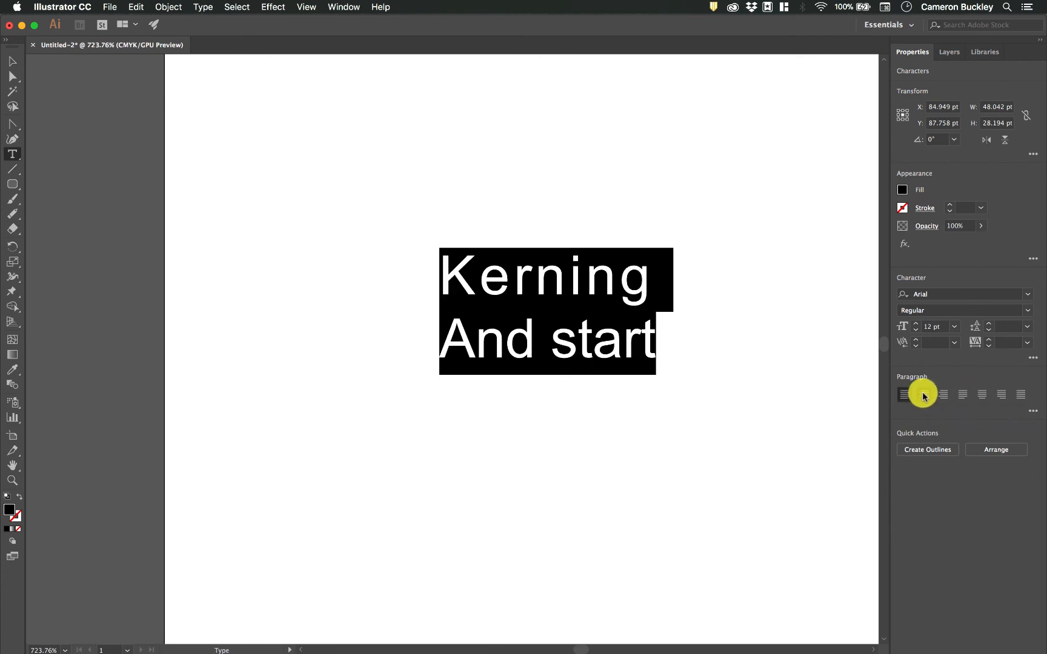
left_click(923, 393)
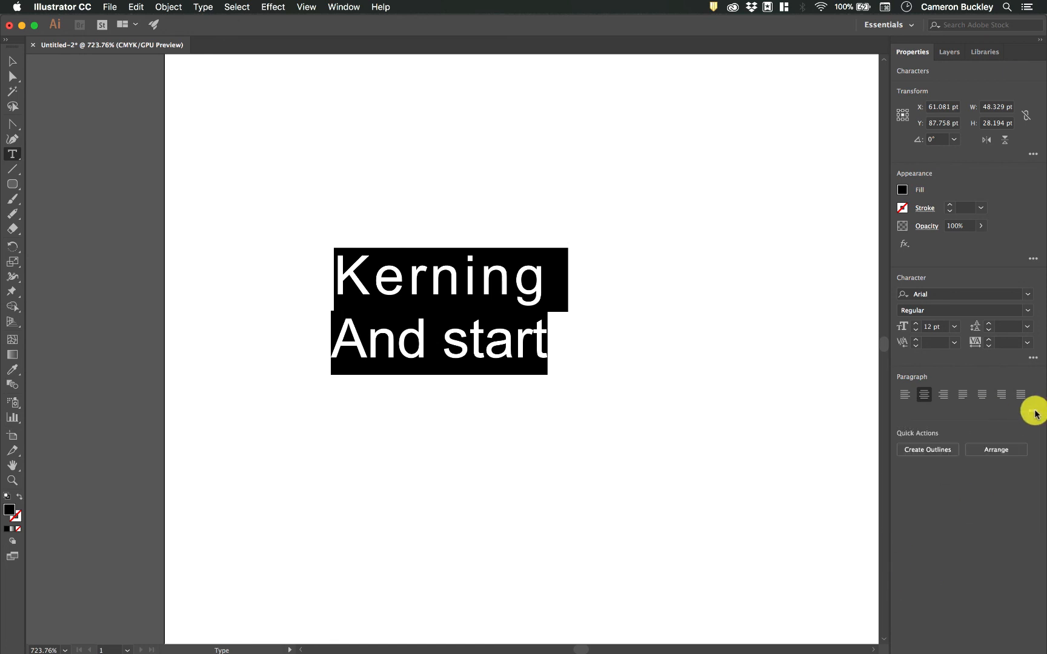
left_click(1033, 411)
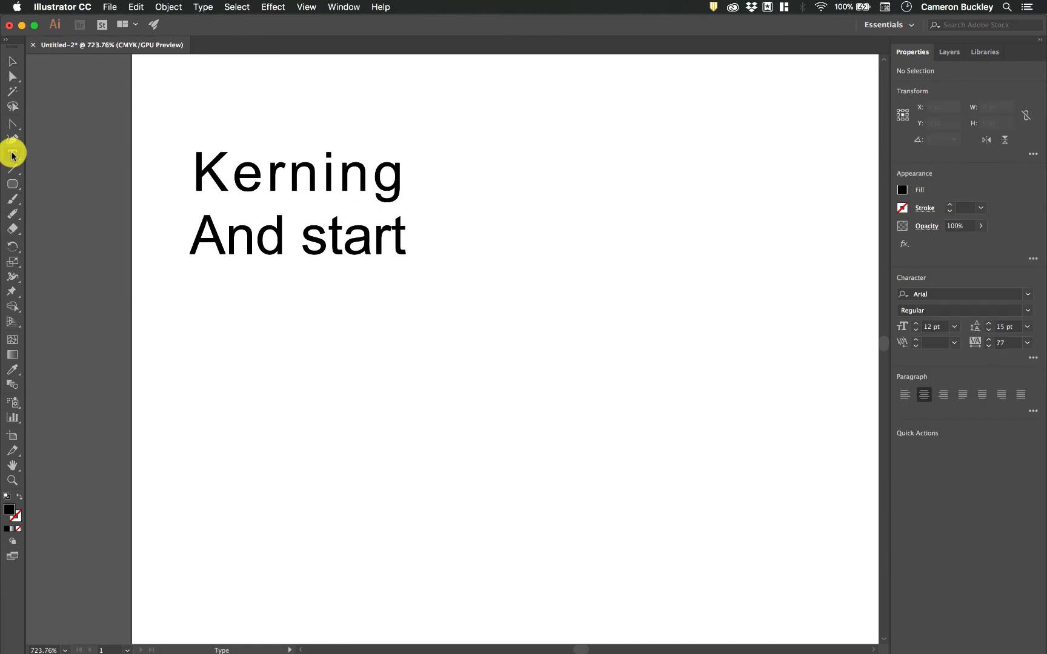
Fill the circle with area type 'Within this circle', centred at 8 pt
left_click(12, 153)
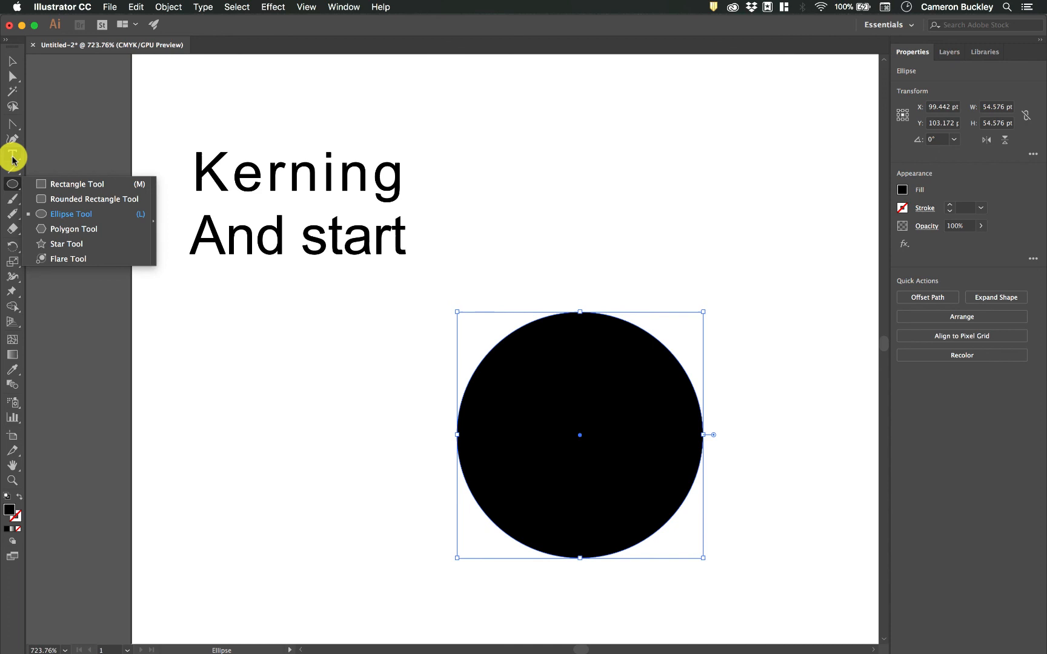
left_click(522, 382)
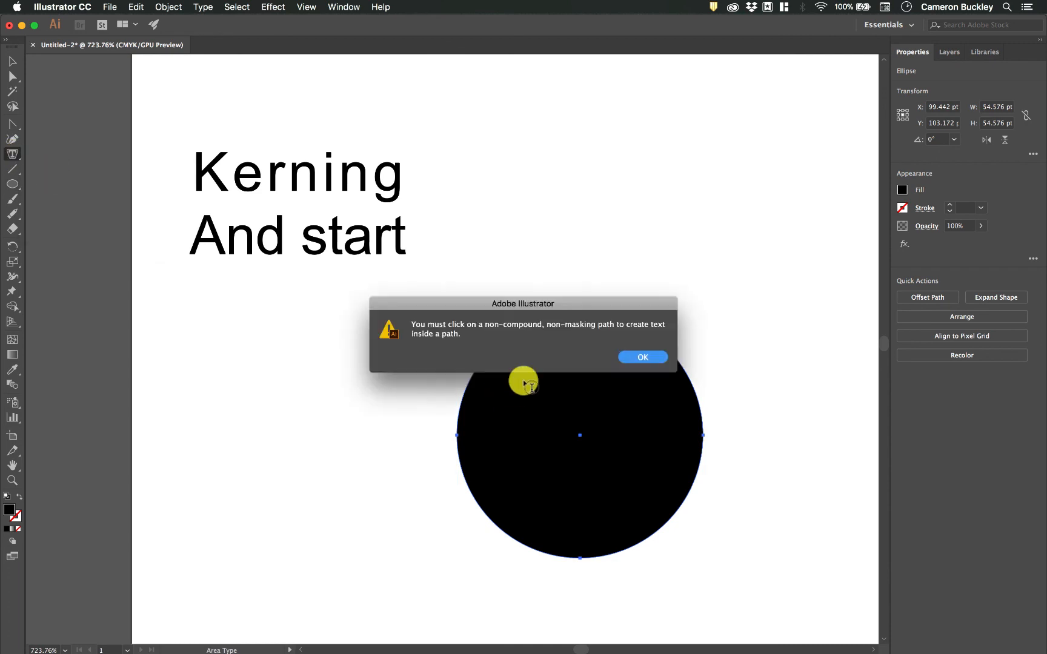
left_click(642, 357)
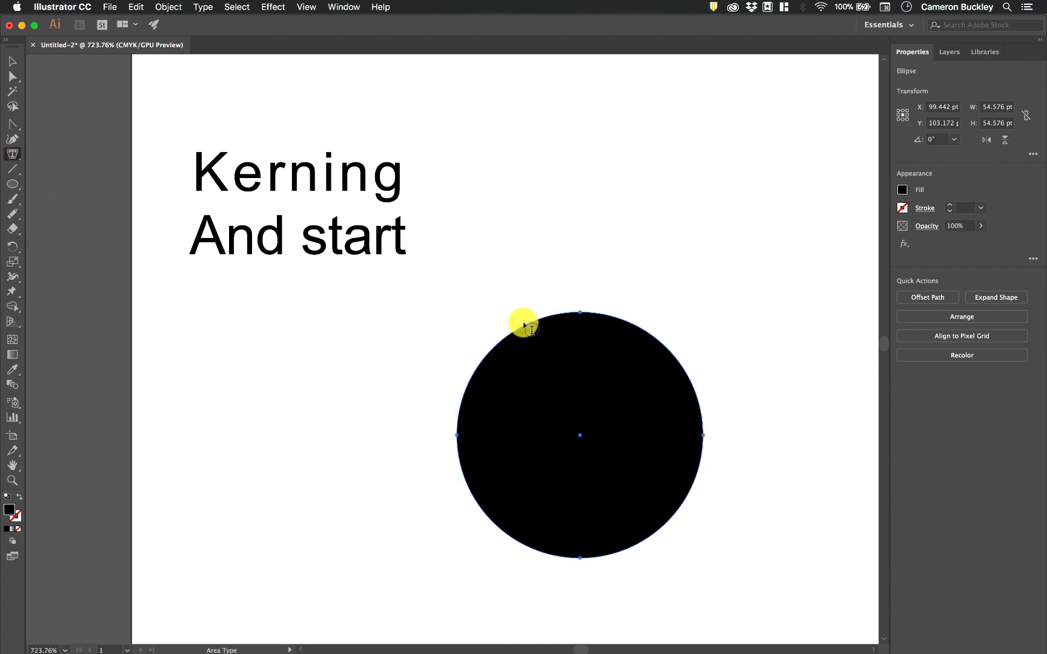
mouse_move(502, 342)
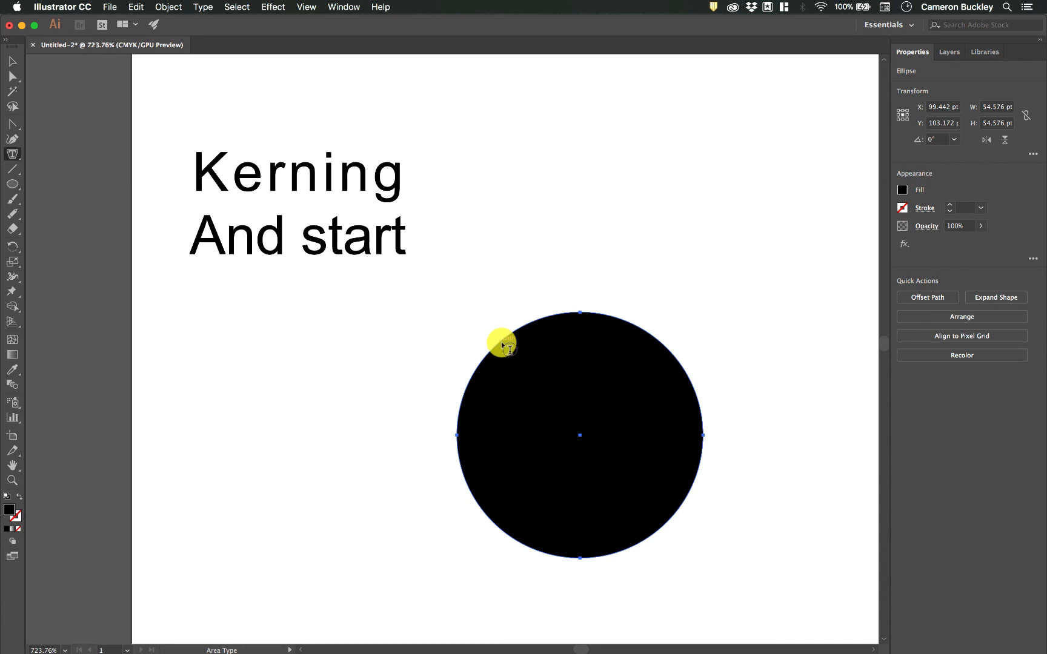
left_click(501, 340)
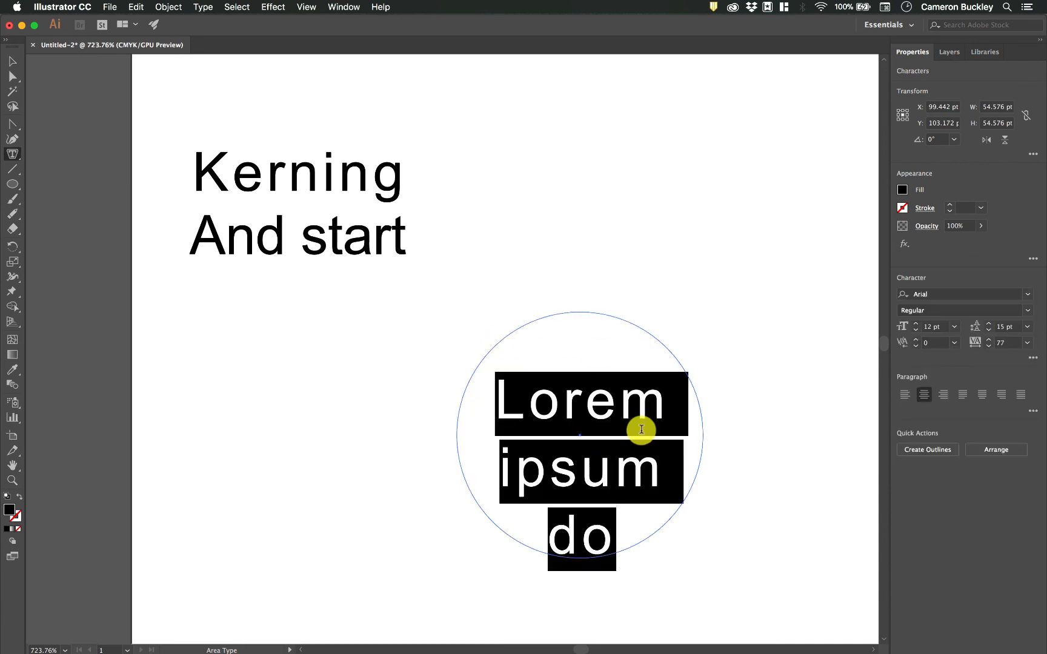
type("Within")
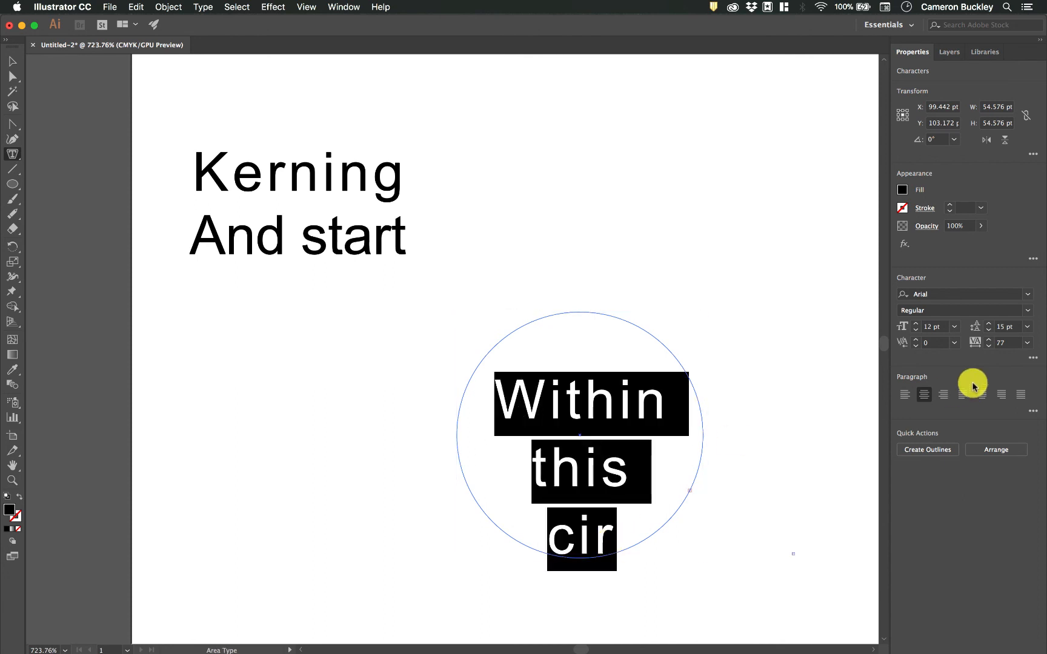
left_click(928, 327)
type("8")
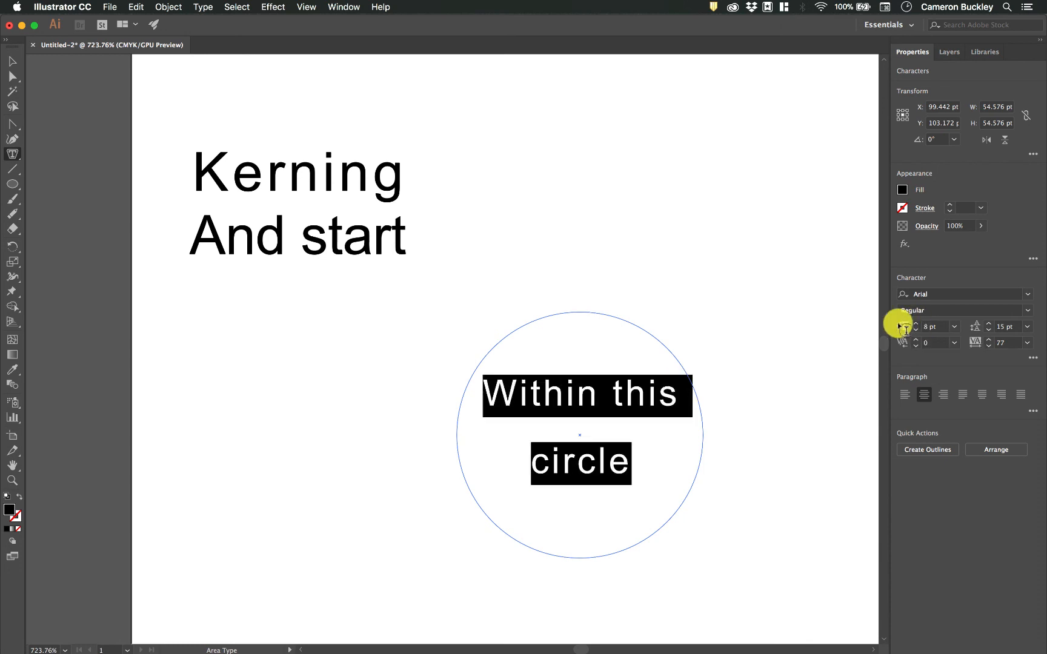
left_click(12, 155)
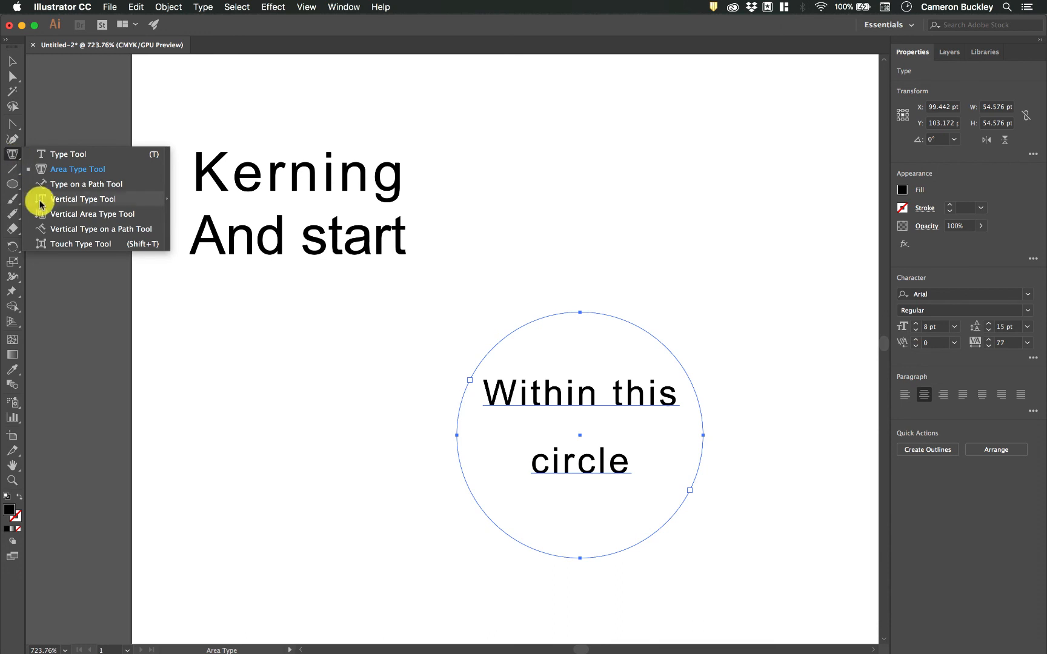
Draw a zigzag line with the Pen Tool across the artboard
left_click(12, 60)
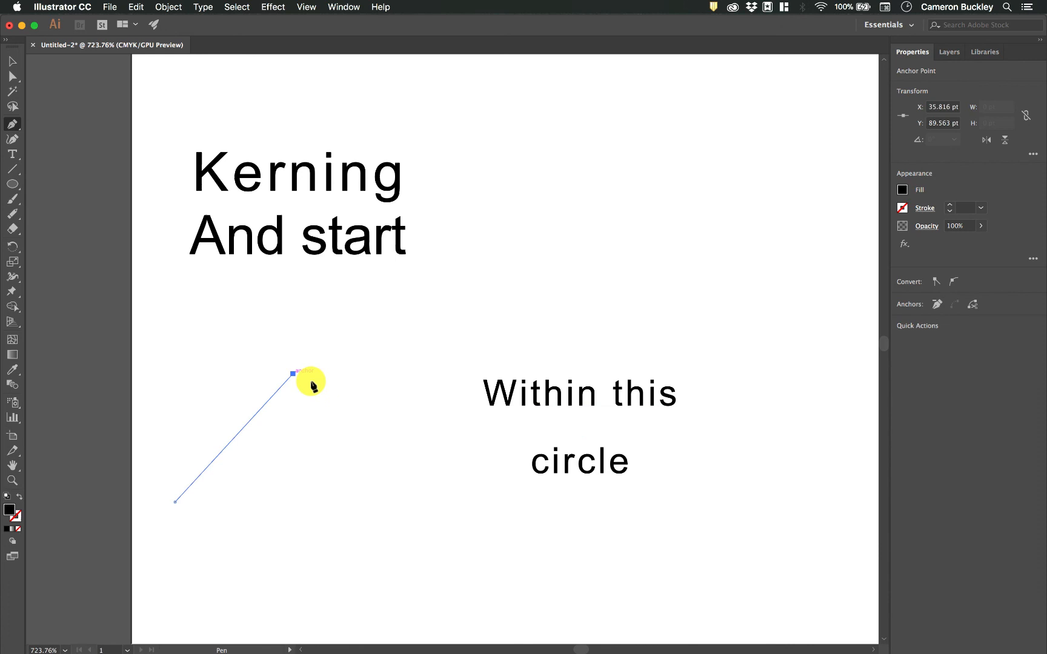
left_click(427, 372)
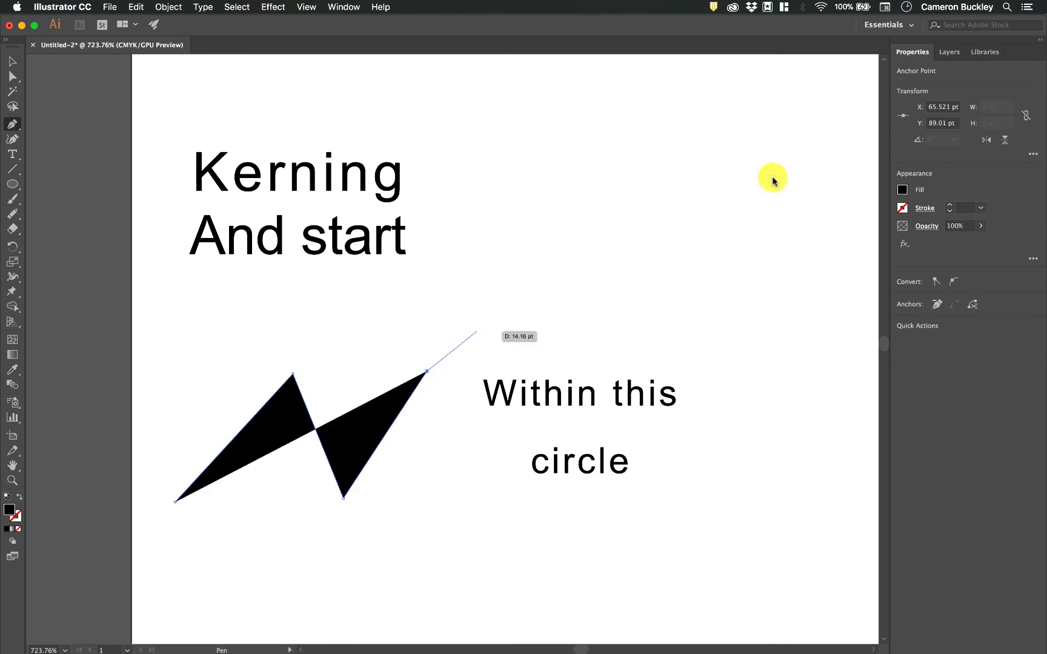
left_click(903, 190)
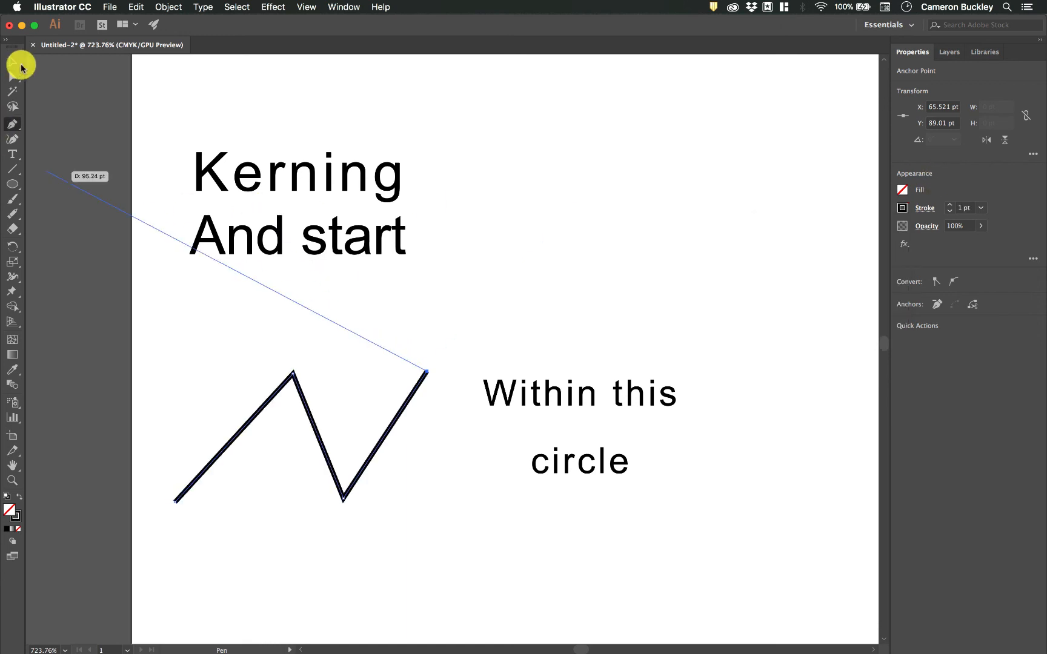
Type 'Lorem ipsum dolor' along the zigzag path
left_click(12, 155)
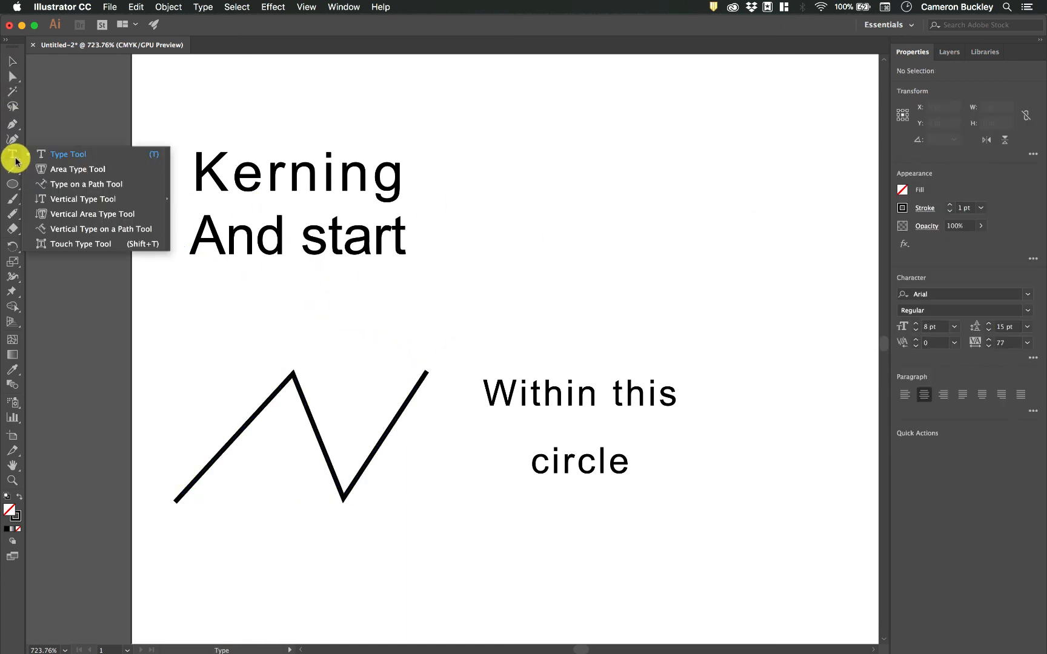
left_click(87, 183)
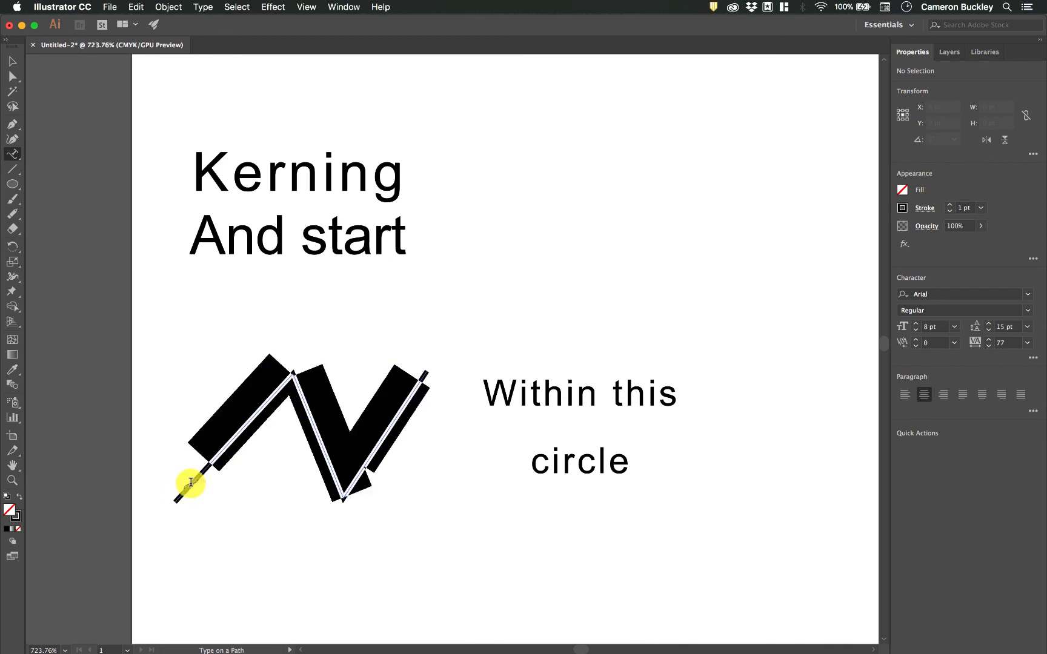
type("Lorem ipsum dolor")
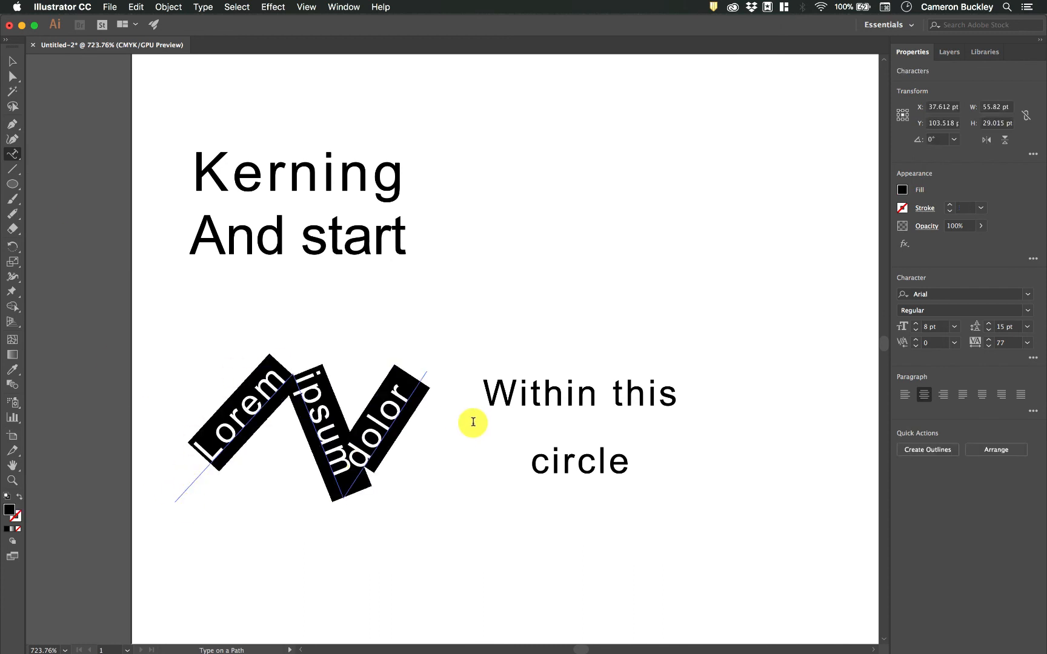
mouse_move(371, 371)
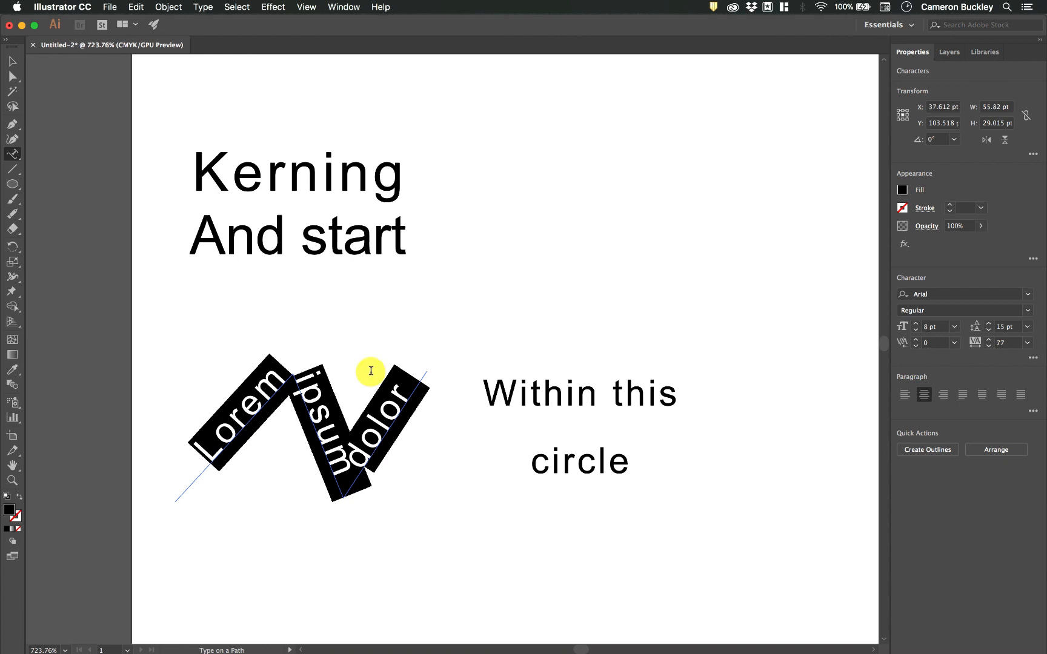
mouse_move(12, 169)
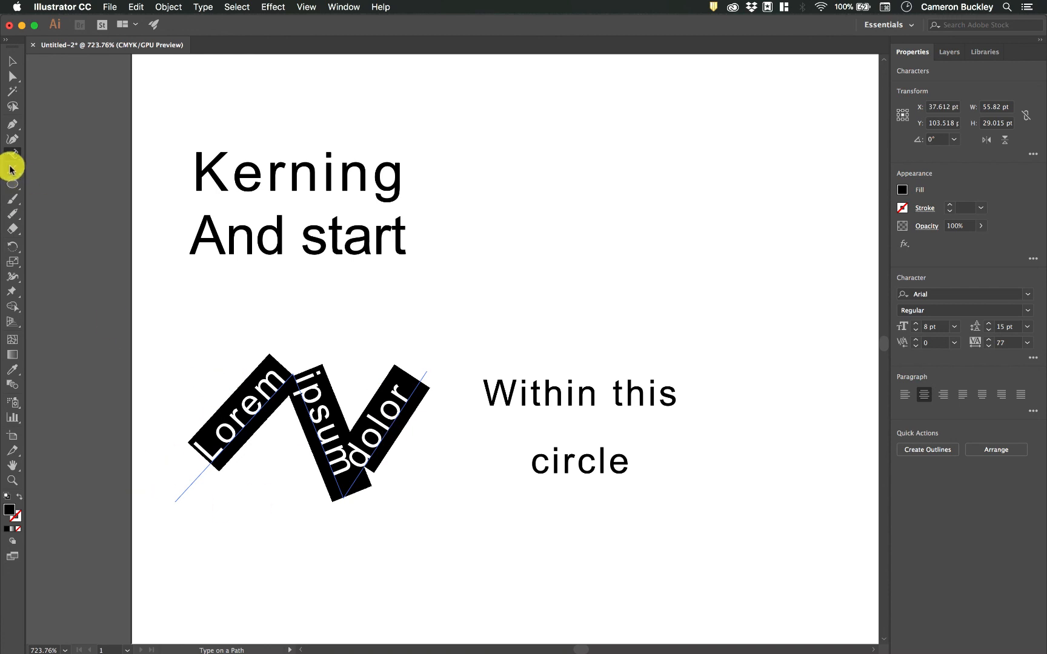
Place vertical text 'Lorem ipsum' below the zigzag path text
left_click(12, 61)
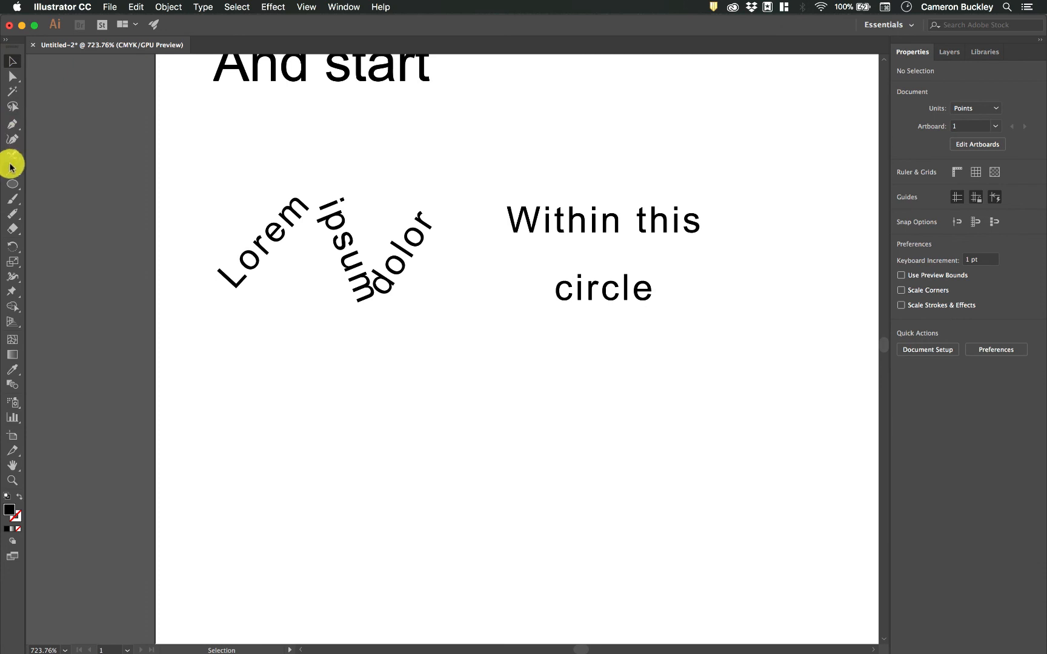
left_click(12, 155)
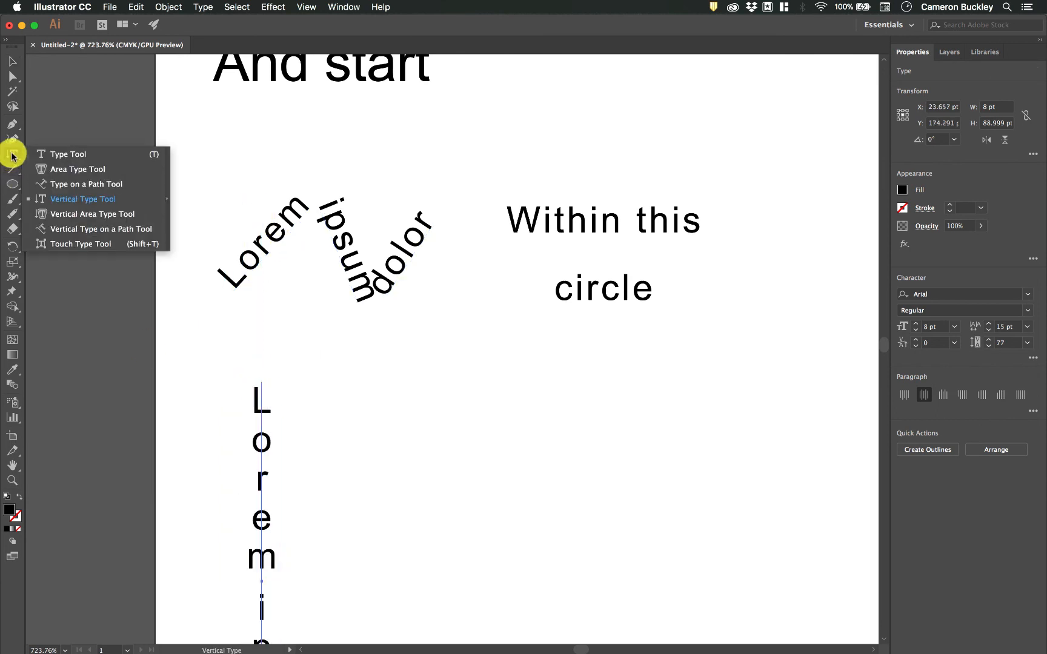
mouse_move(109, 244)
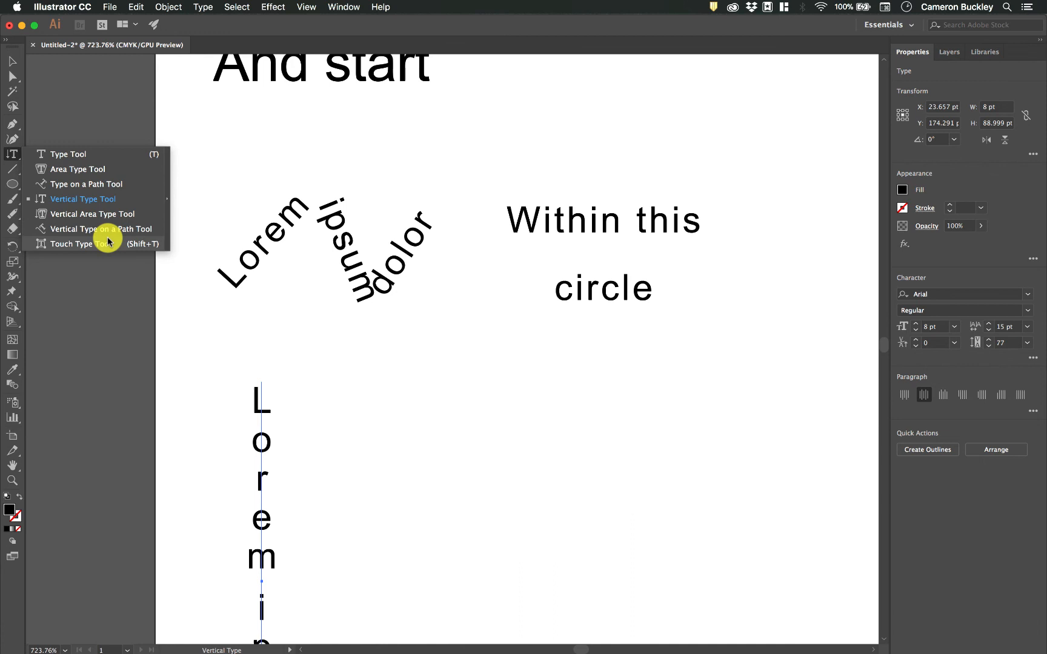
left_click(66, 155)
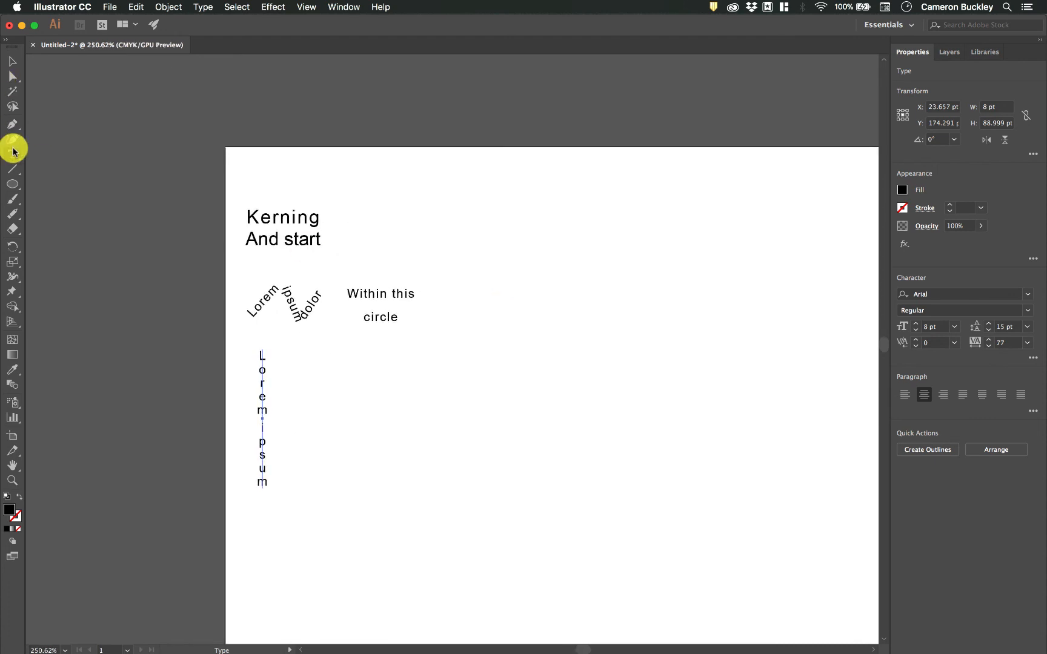
With Touch Type, enlarge Kerning's K, shrink And's A, and push start's final t away
left_click(13, 153)
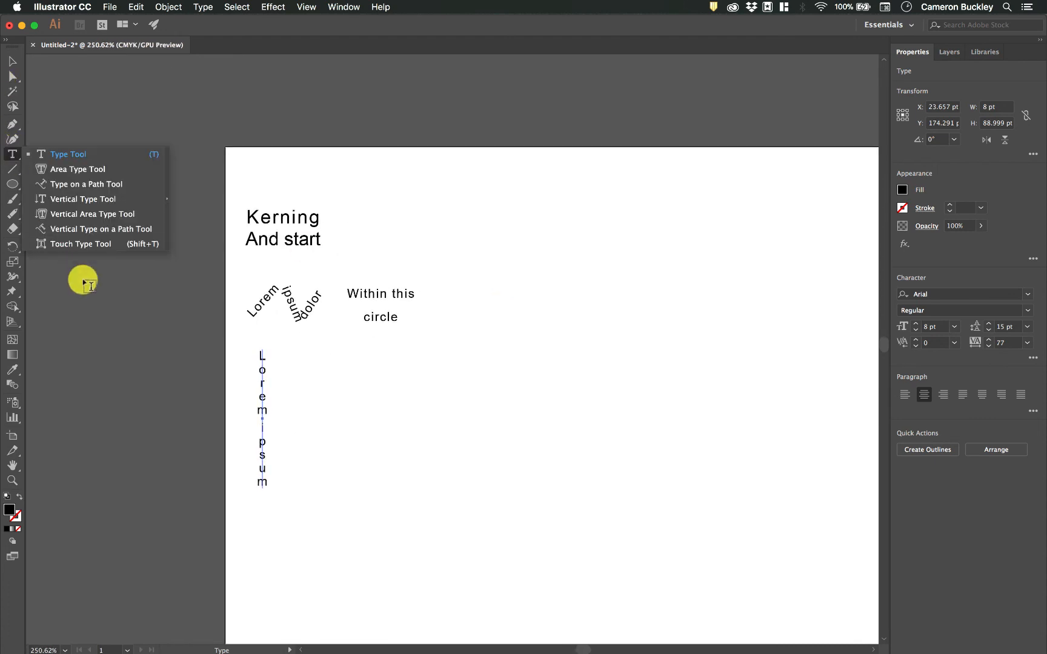
left_click(81, 244)
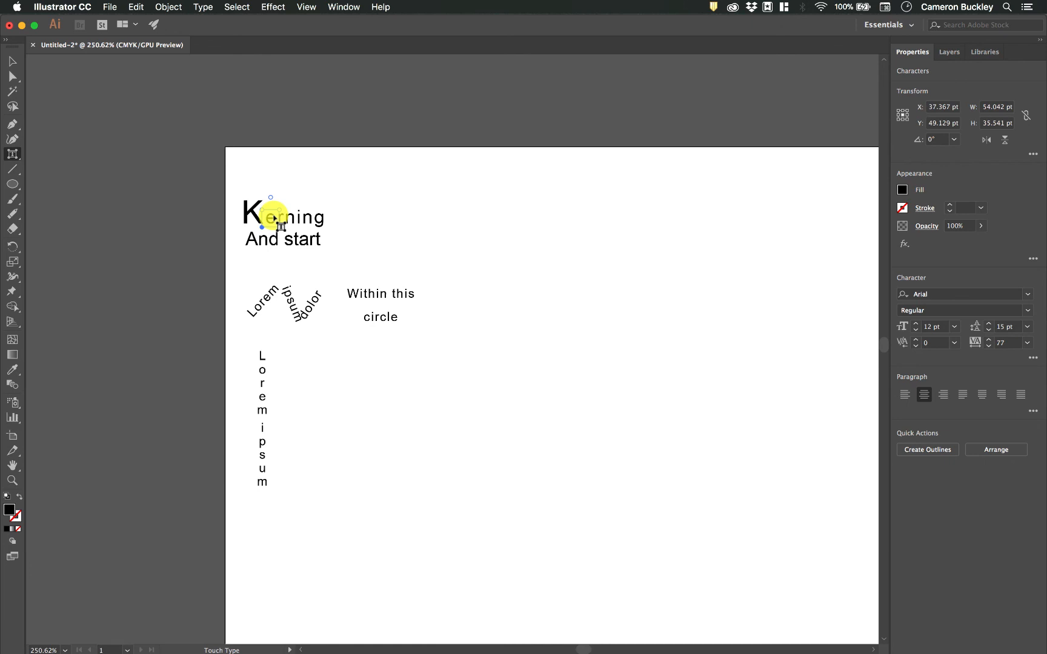
left_click(252, 204)
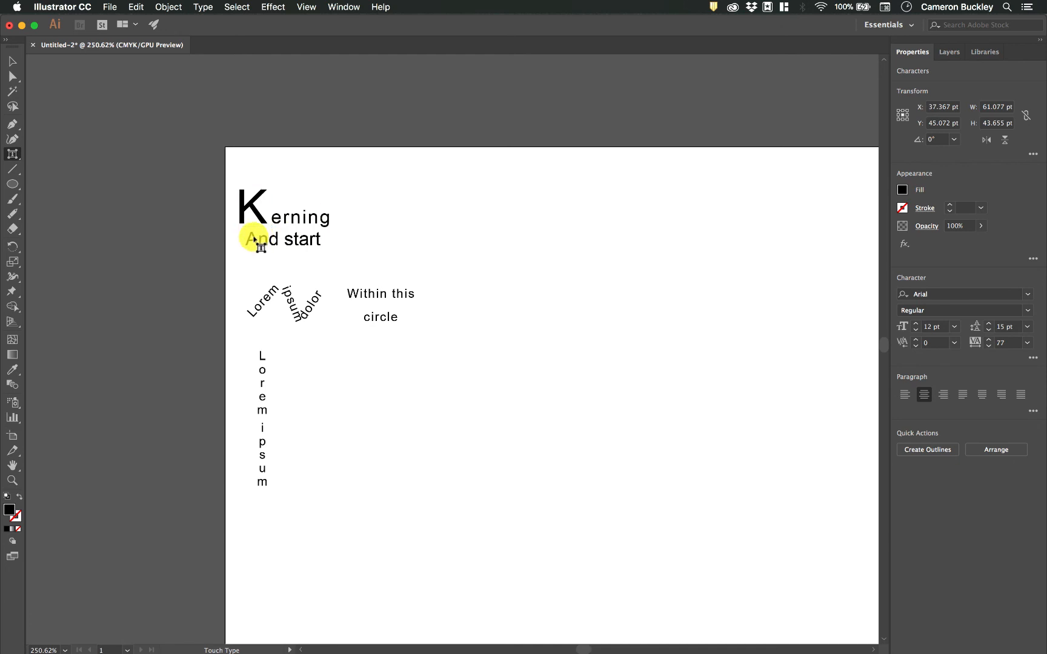
left_click_drag(261, 240, 254, 230)
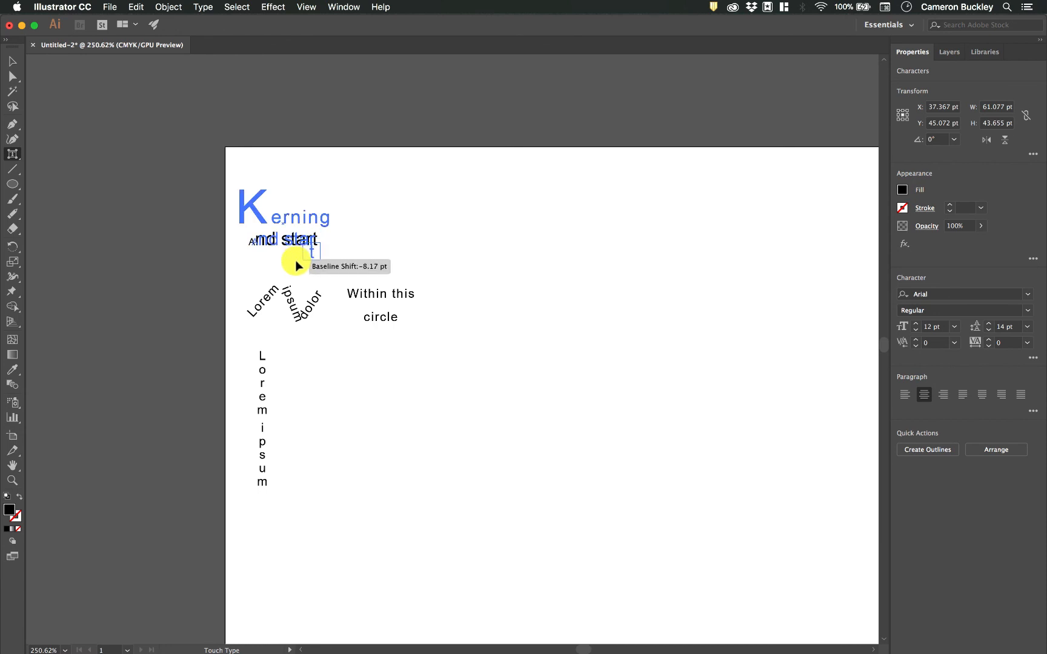
left_click_drag(297, 260, 321, 248)
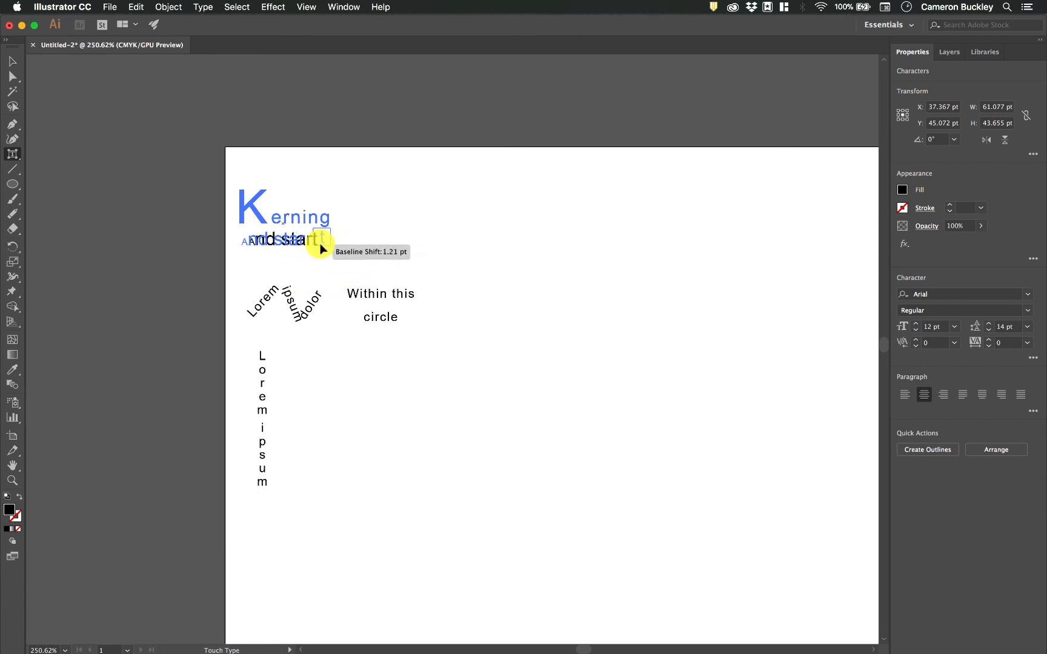
left_click(432, 364)
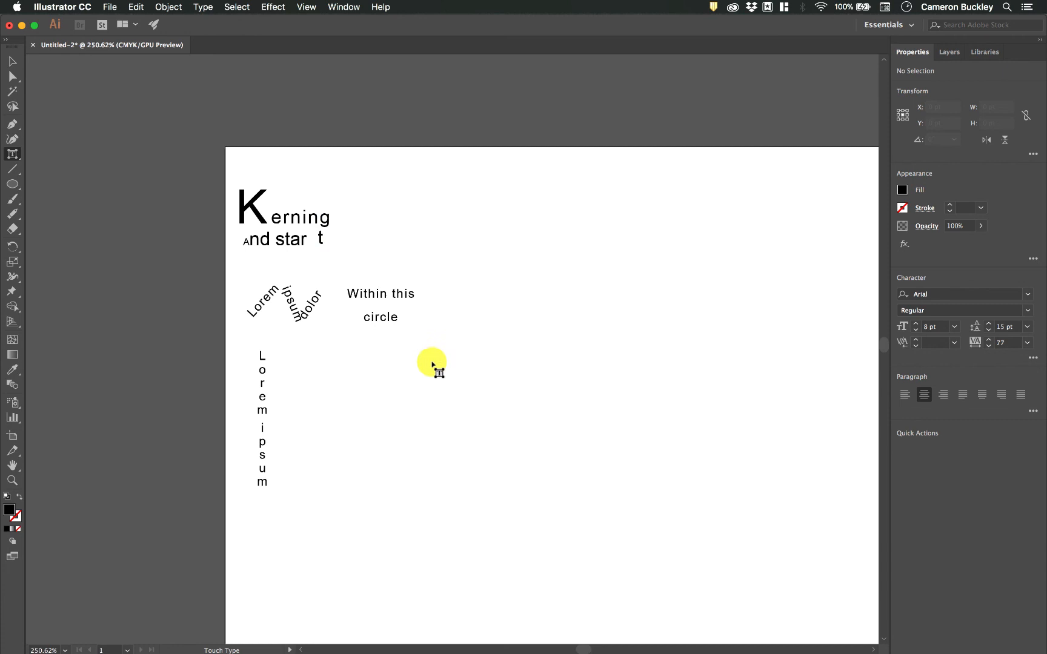